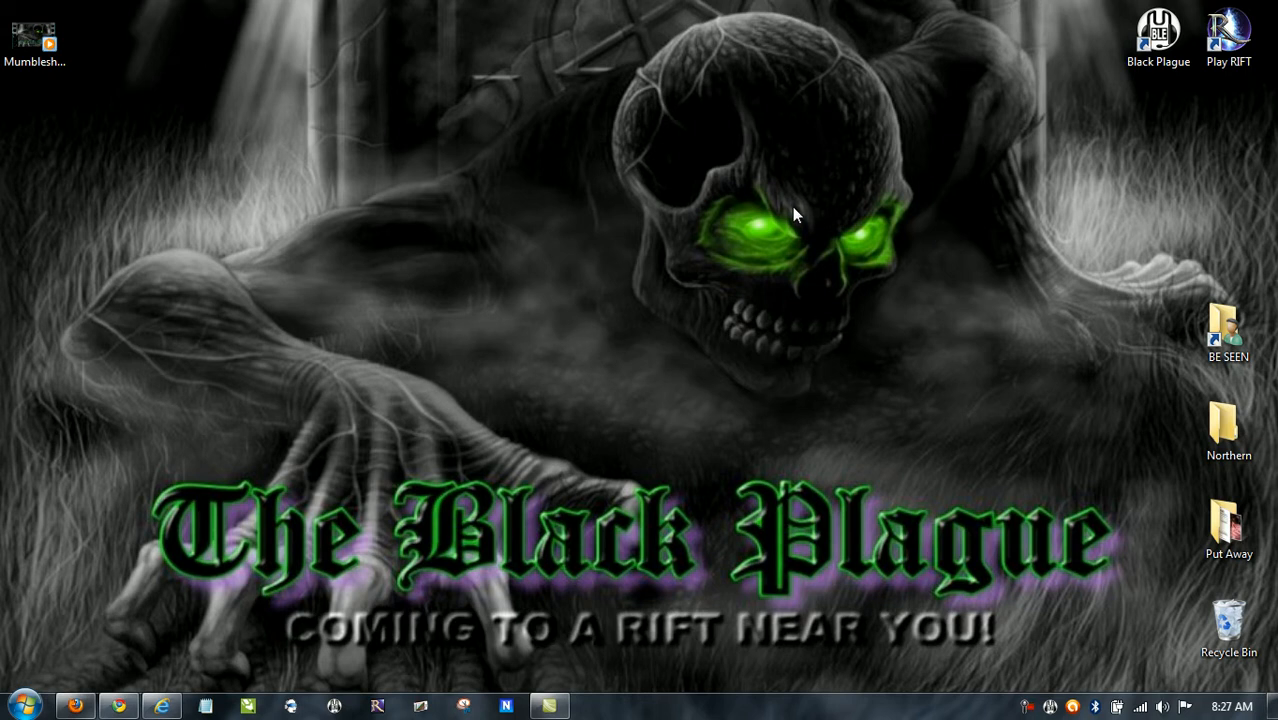
{"action": "mouse_move", "coordinate": [560, 272]}
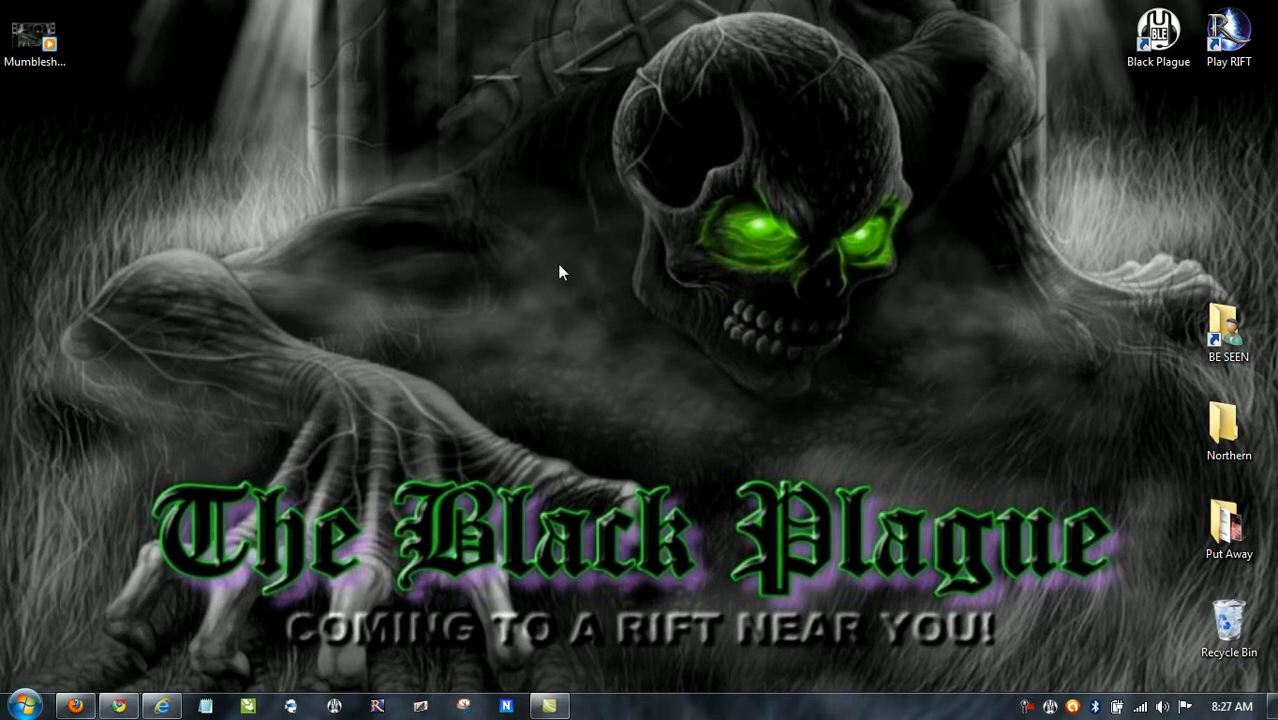
{"action": "mouse_move", "coordinate": [533, 308]}
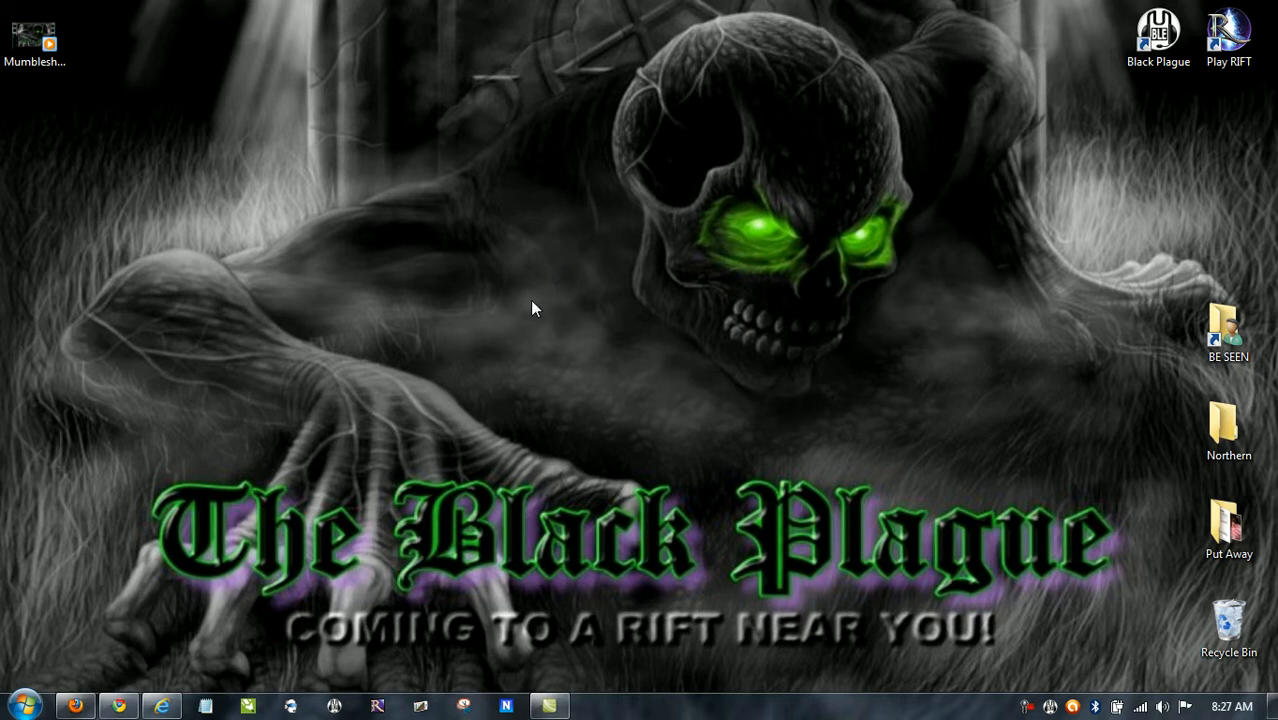
{"action": "mouse_move", "coordinate": [531, 318]}
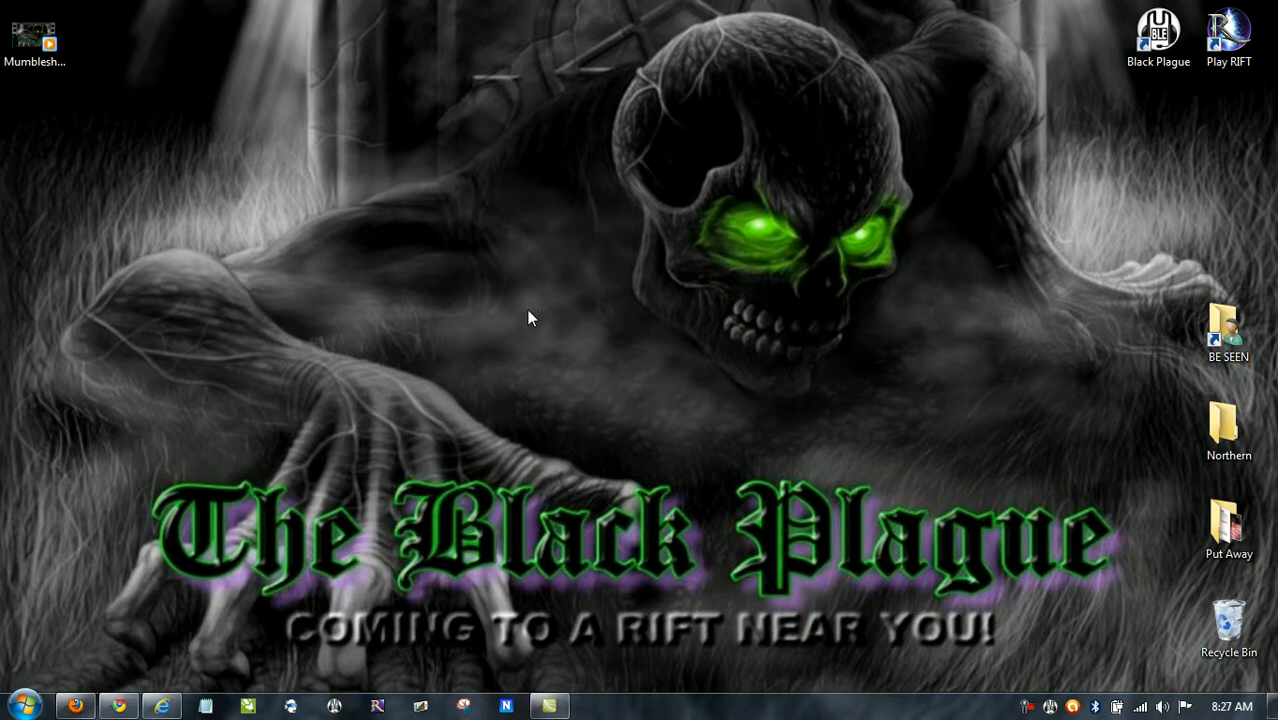
{"action": "mouse_move", "coordinate": [413, 311]}
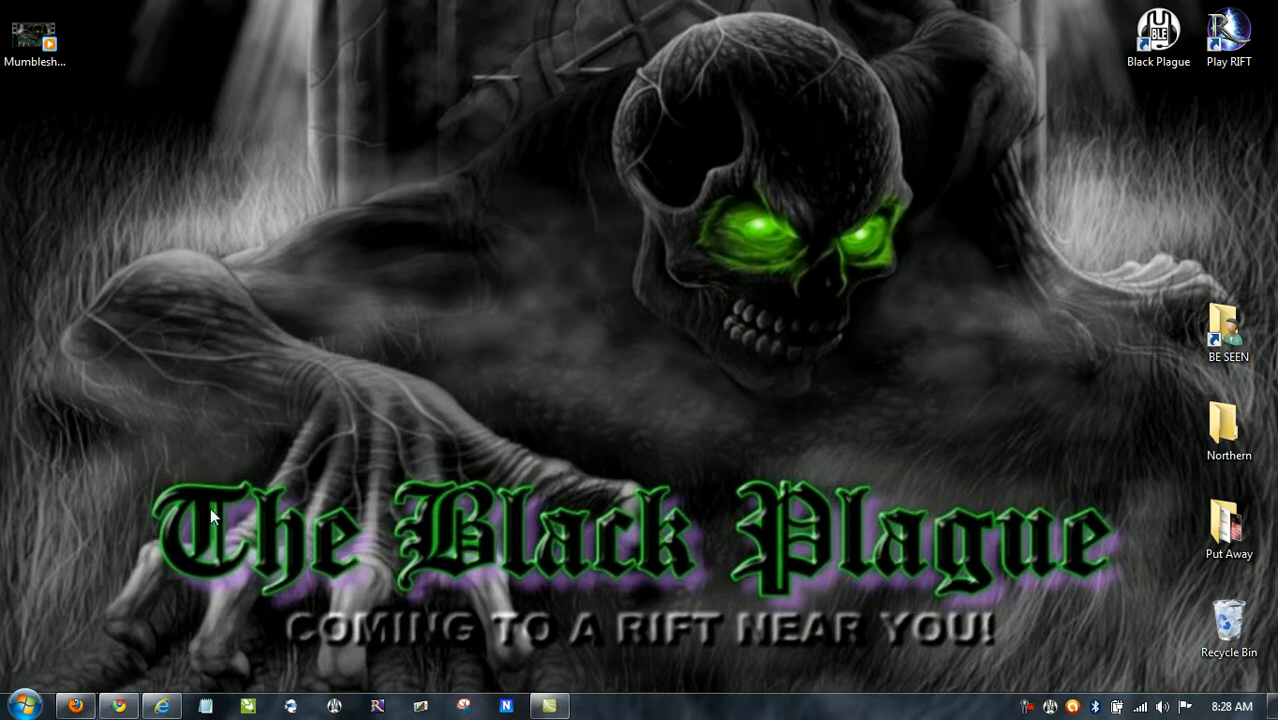
In Firefox, copy the link location of the guild page's Connect To Mumble link
{"action": "left_click", "coordinate": [1158, 37]}
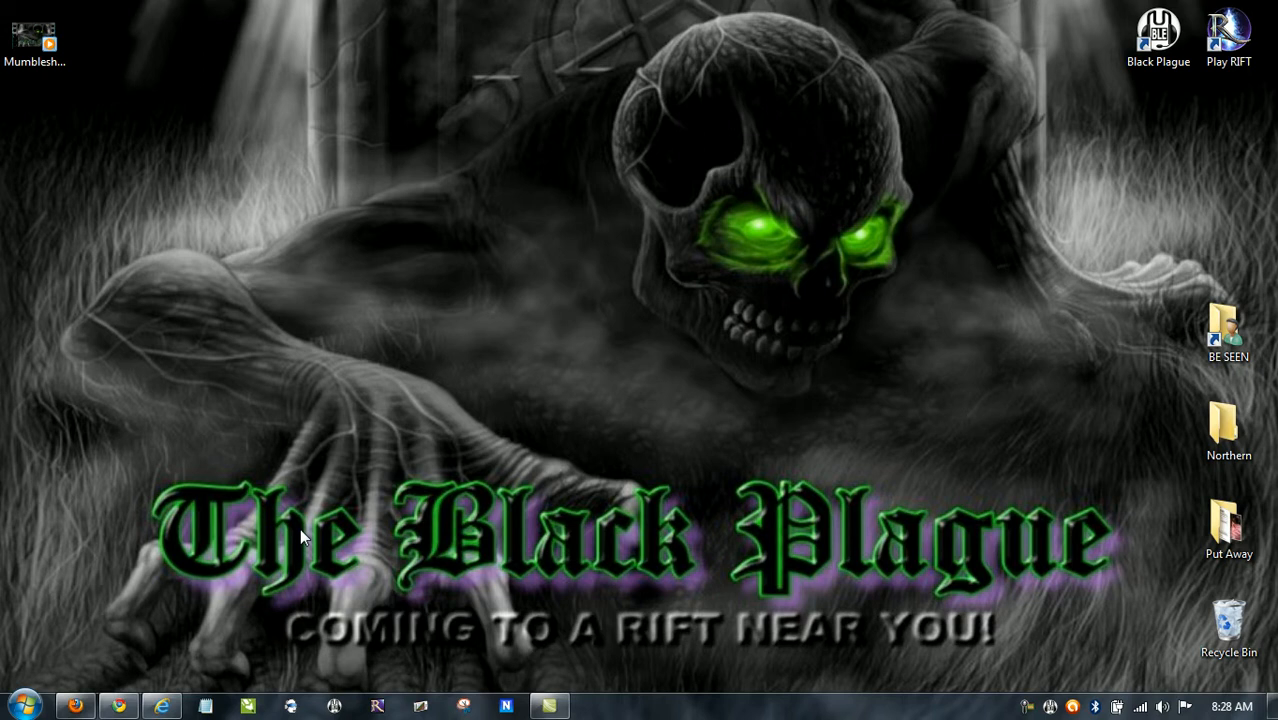
{"action": "mouse_move", "coordinate": [242, 500]}
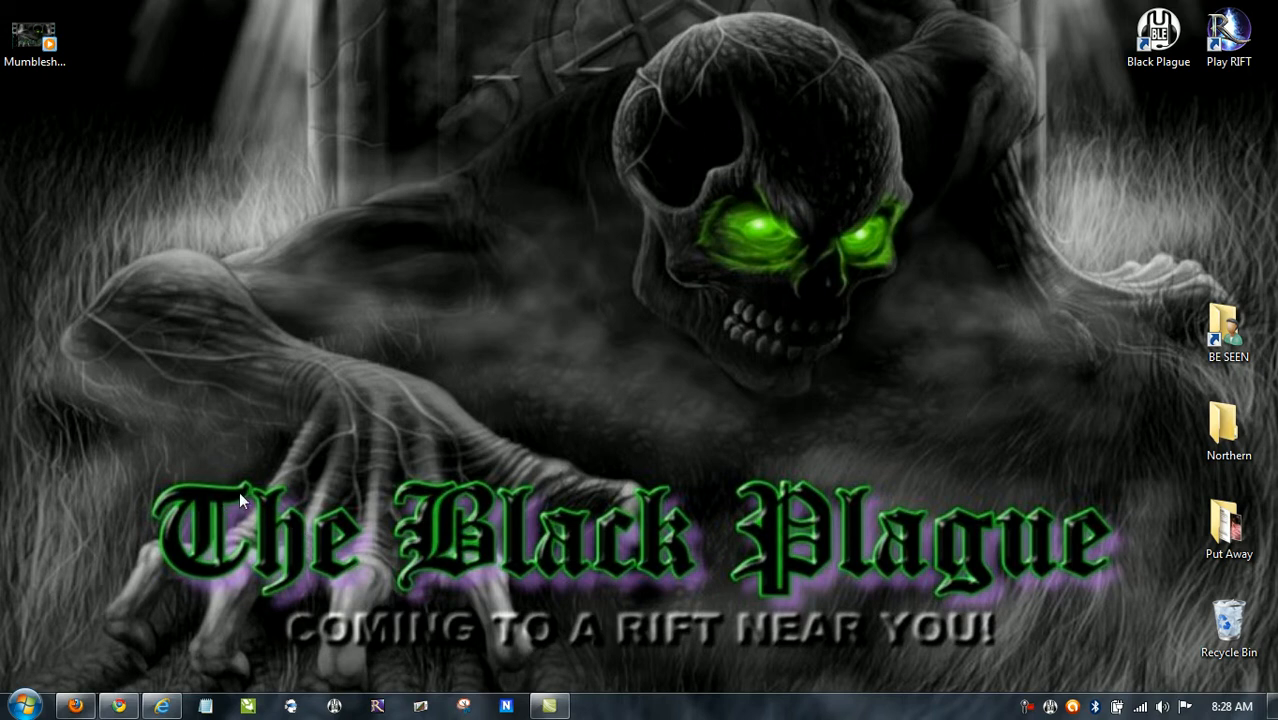
{"action": "mouse_move", "coordinate": [262, 513]}
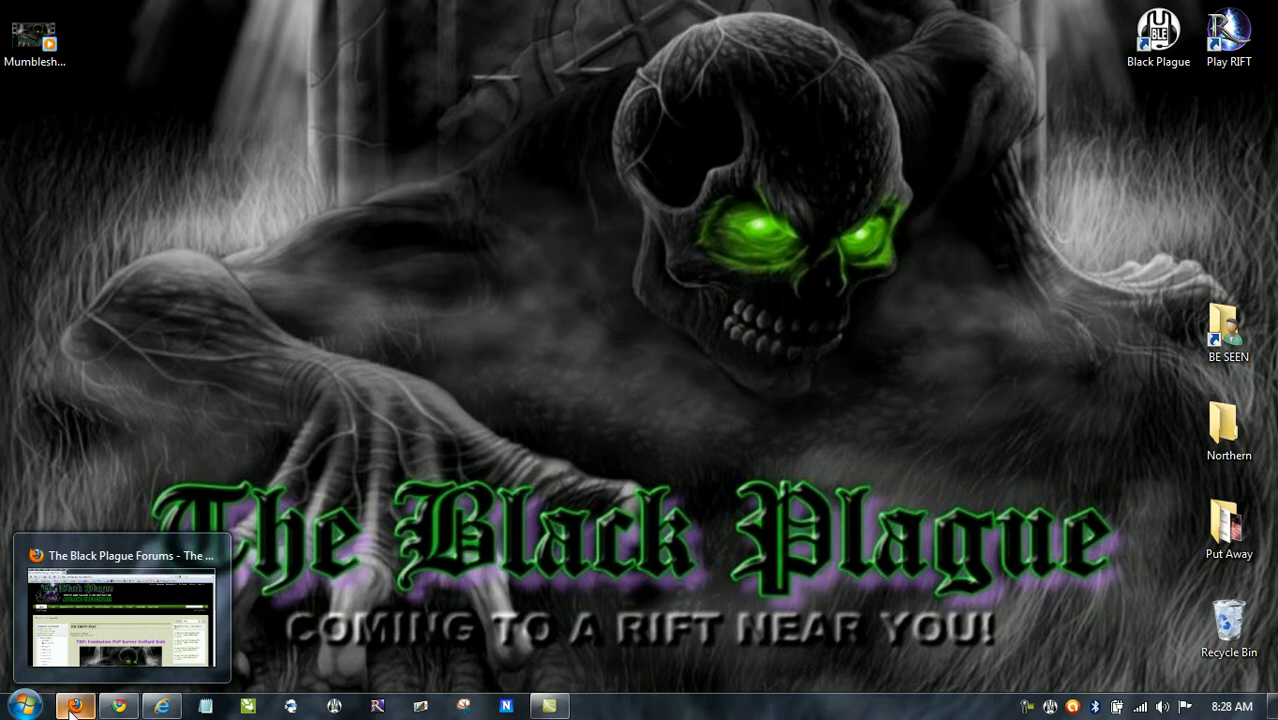
{"action": "left_click", "coordinate": [75, 706]}
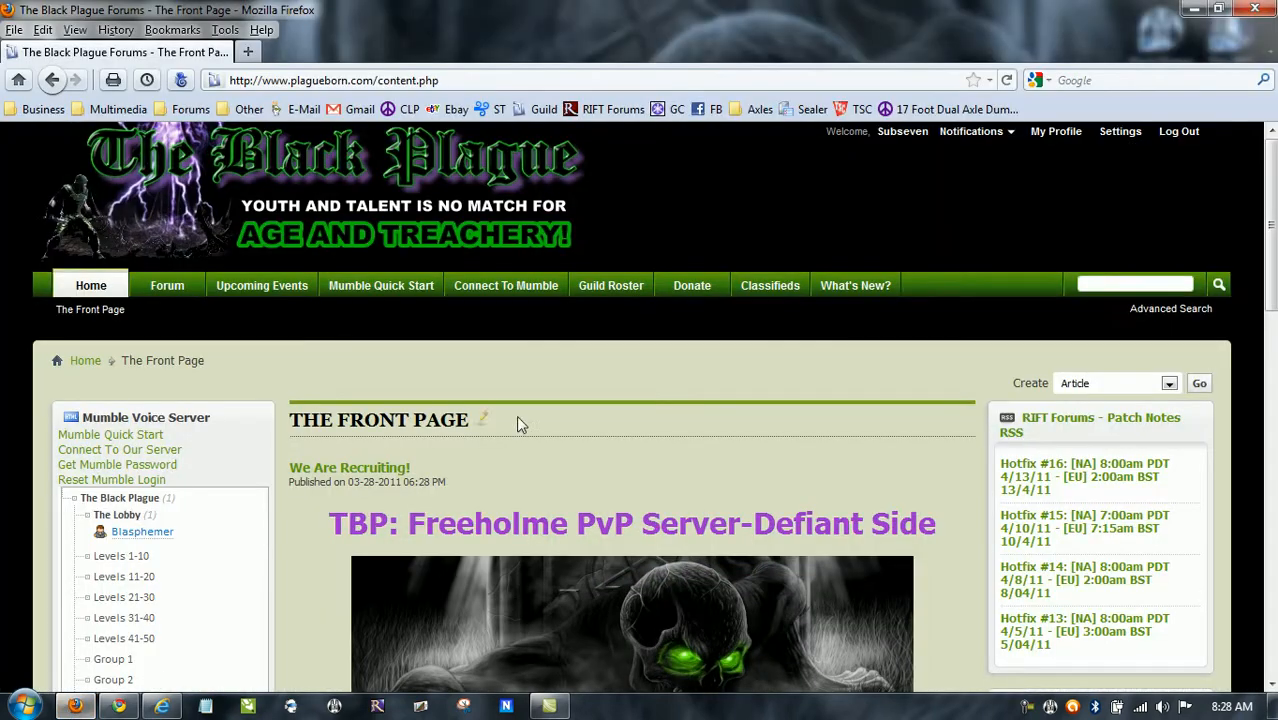
{"action": "mouse_move", "coordinate": [490, 314]}
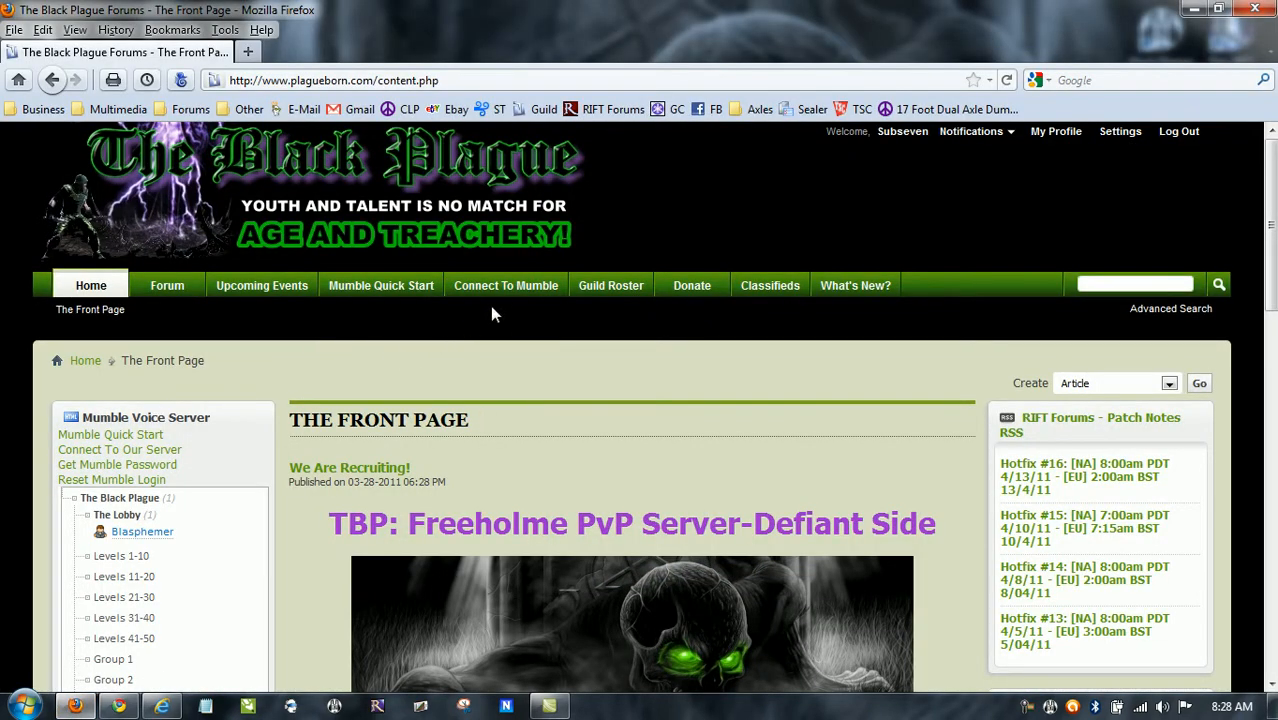
{"action": "right_click", "coordinate": [506, 285]}
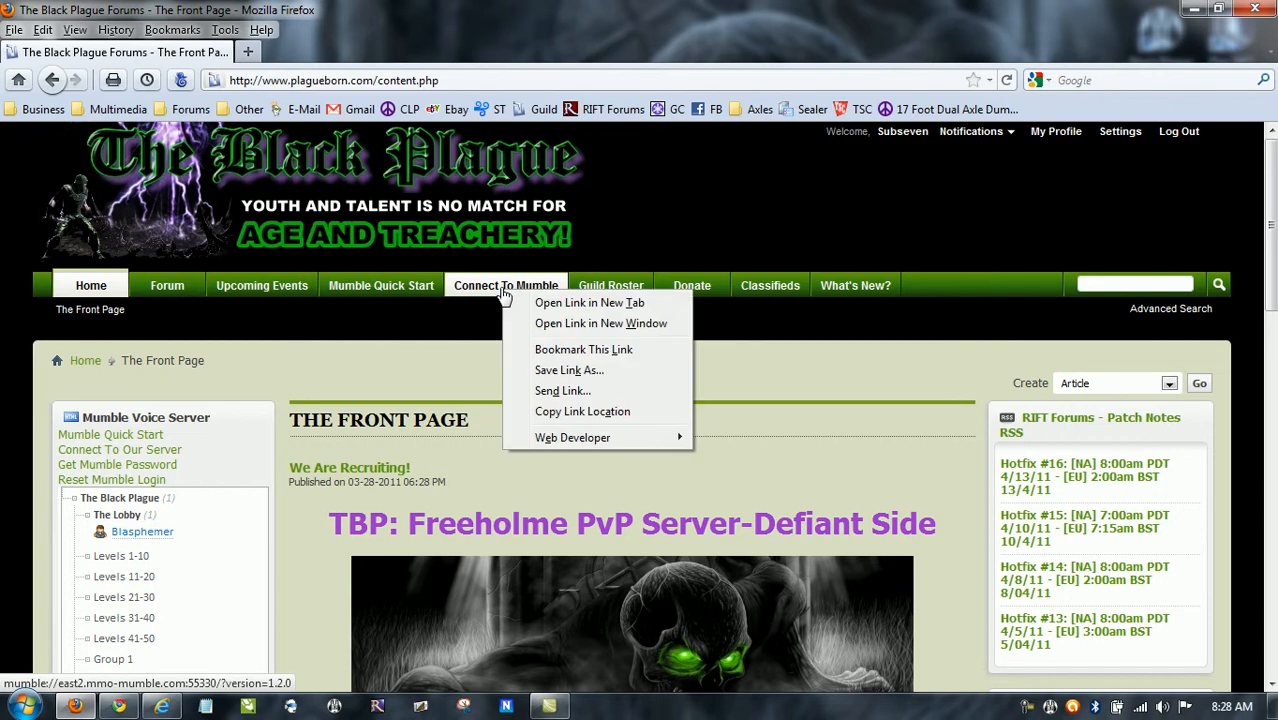
{"action": "left_click", "coordinate": [556, 452]}
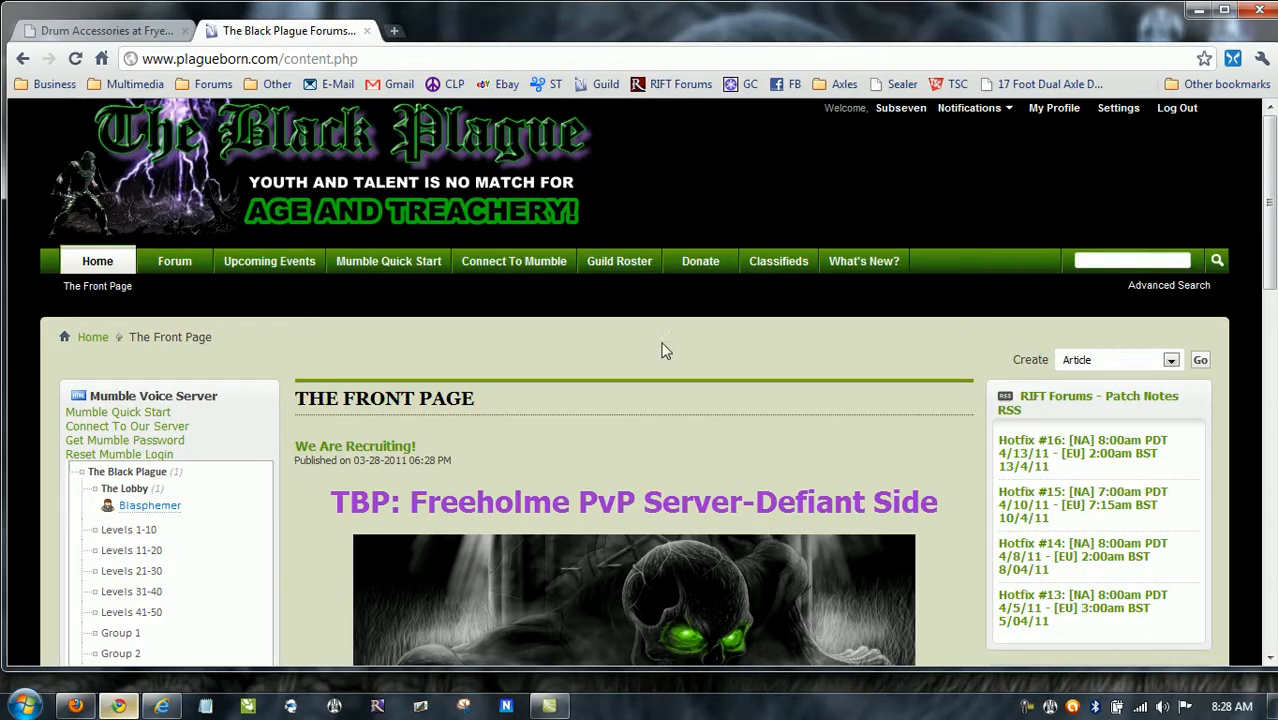
{"action": "mouse_move", "coordinate": [513, 261]}
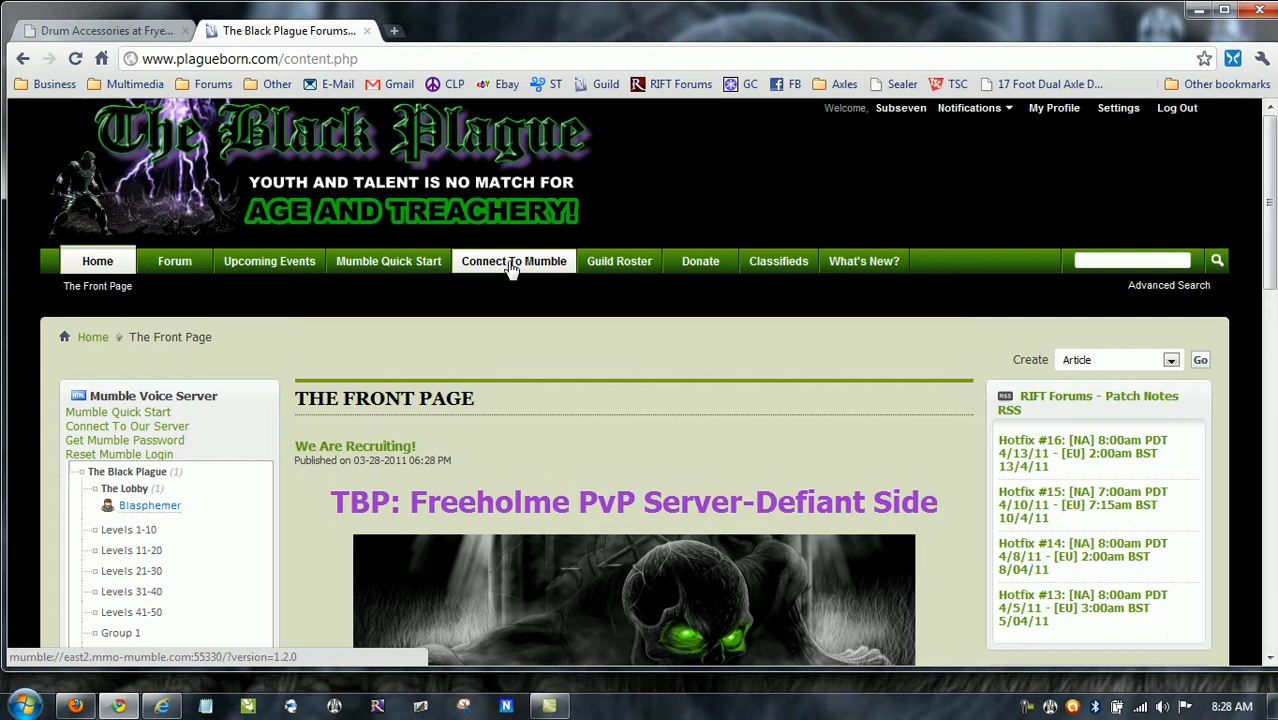
In Chrome, copy the Connect To Mumble link address from the guild page
{"action": "right_click", "coordinate": [513, 261]}
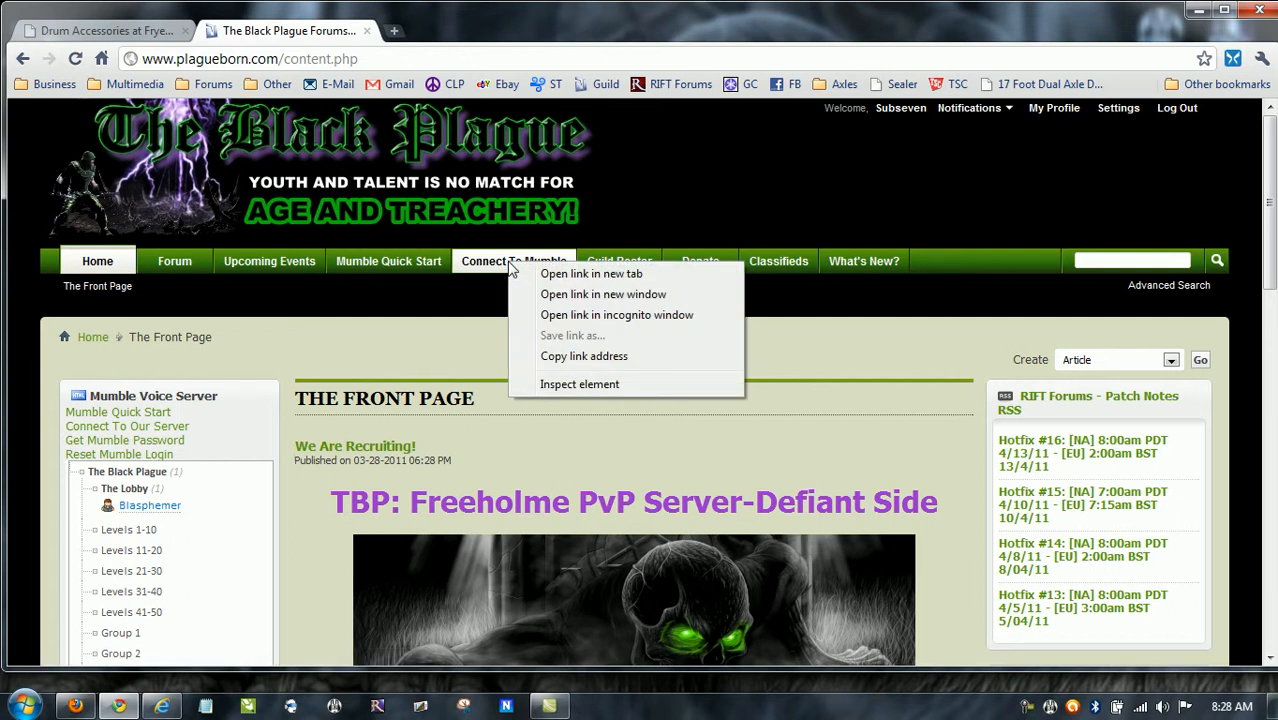
{"action": "left_click", "coordinate": [790, 372]}
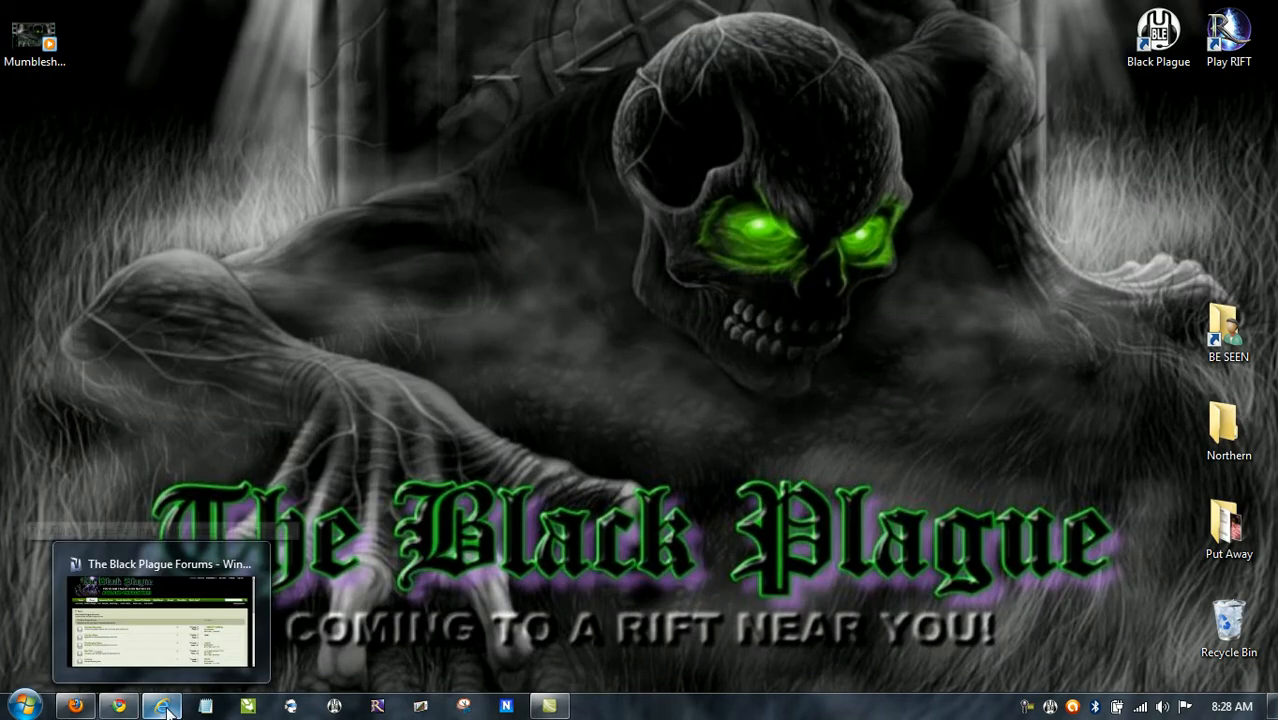
{"action": "mouse_move", "coordinate": [162, 706]}
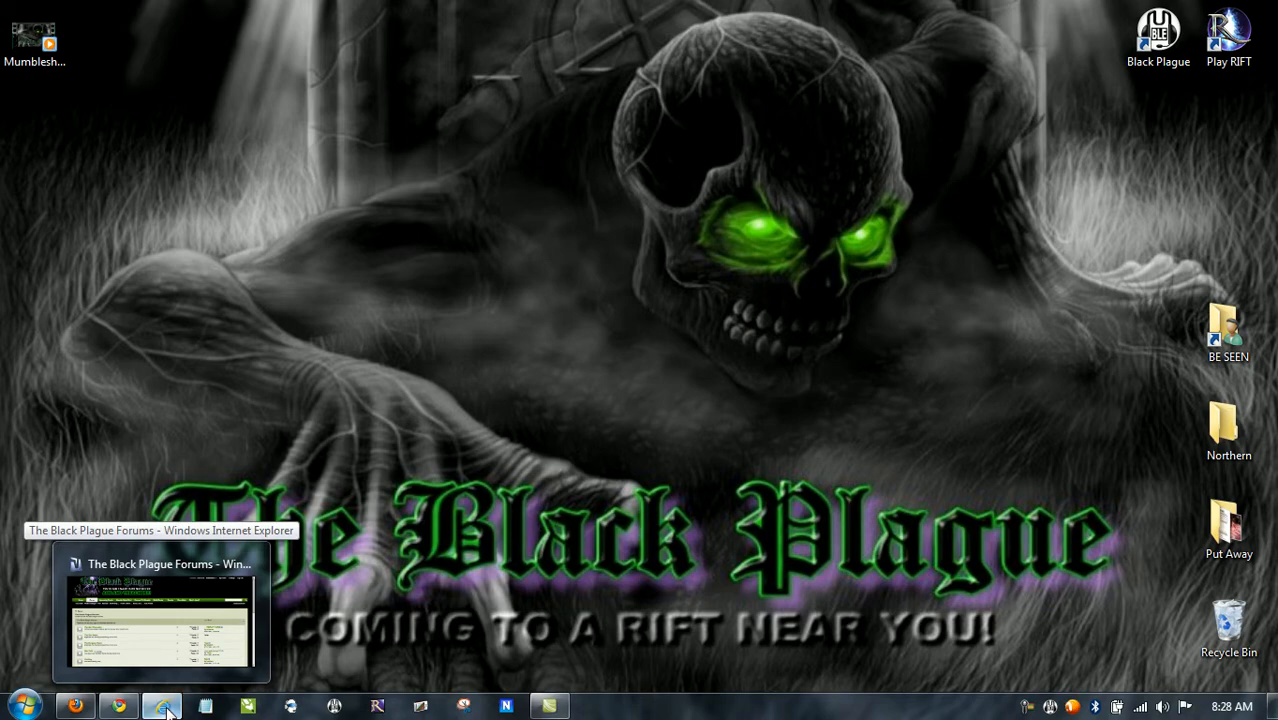
Copy mumble://east2.mmo-mumble.com:55330/?version=1.2.0 from the link's Properties in Internet Explorer
{"action": "left_click", "coordinate": [162, 706]}
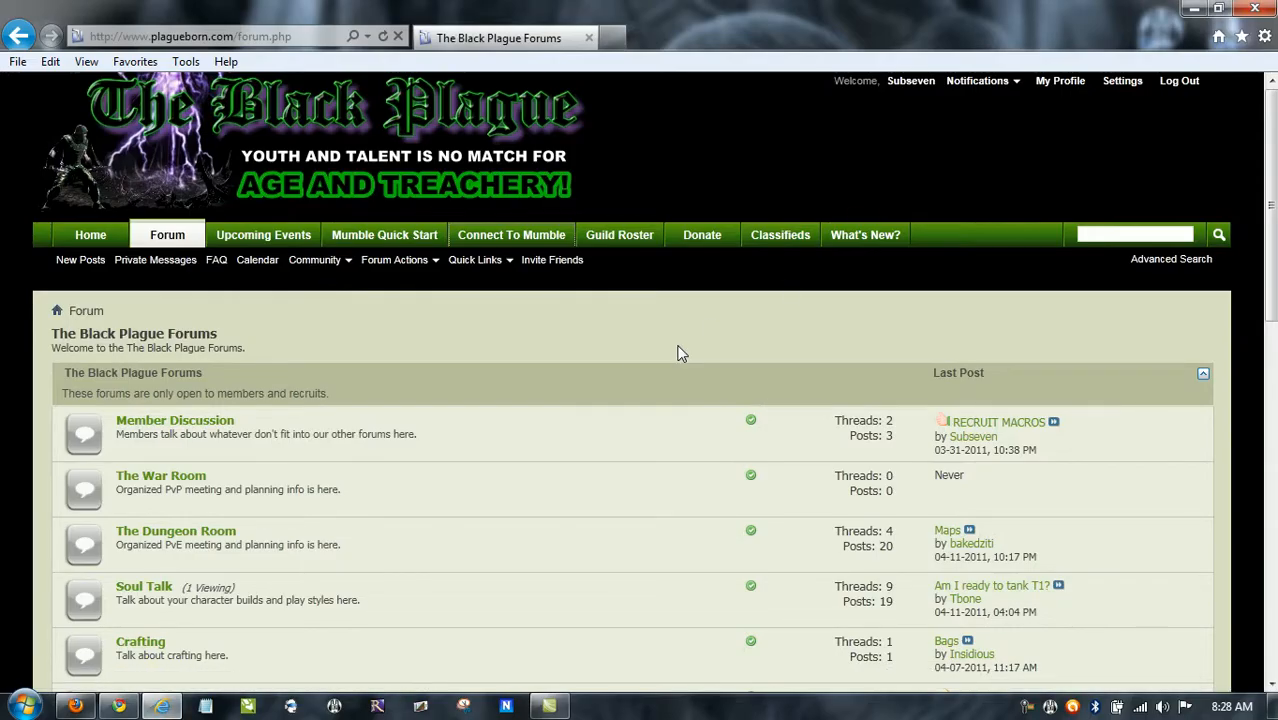
{"action": "mouse_move", "coordinate": [511, 234]}
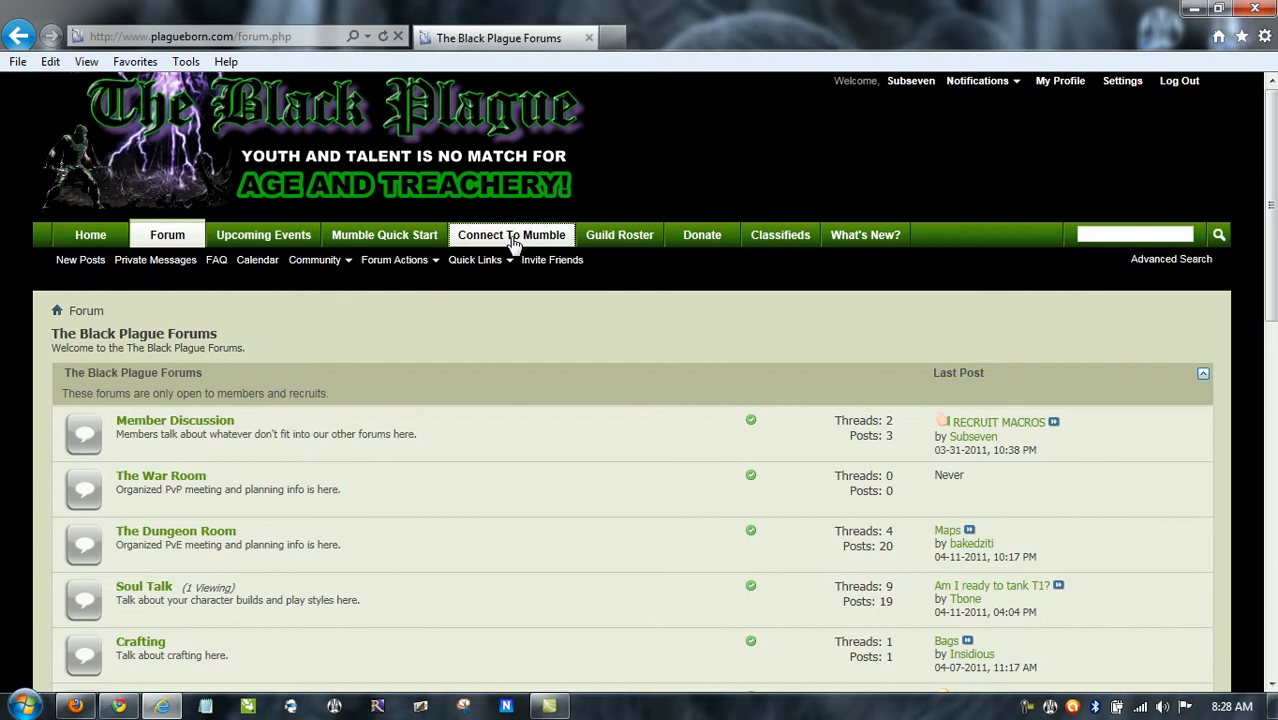
{"action": "right_click", "coordinate": [511, 234]}
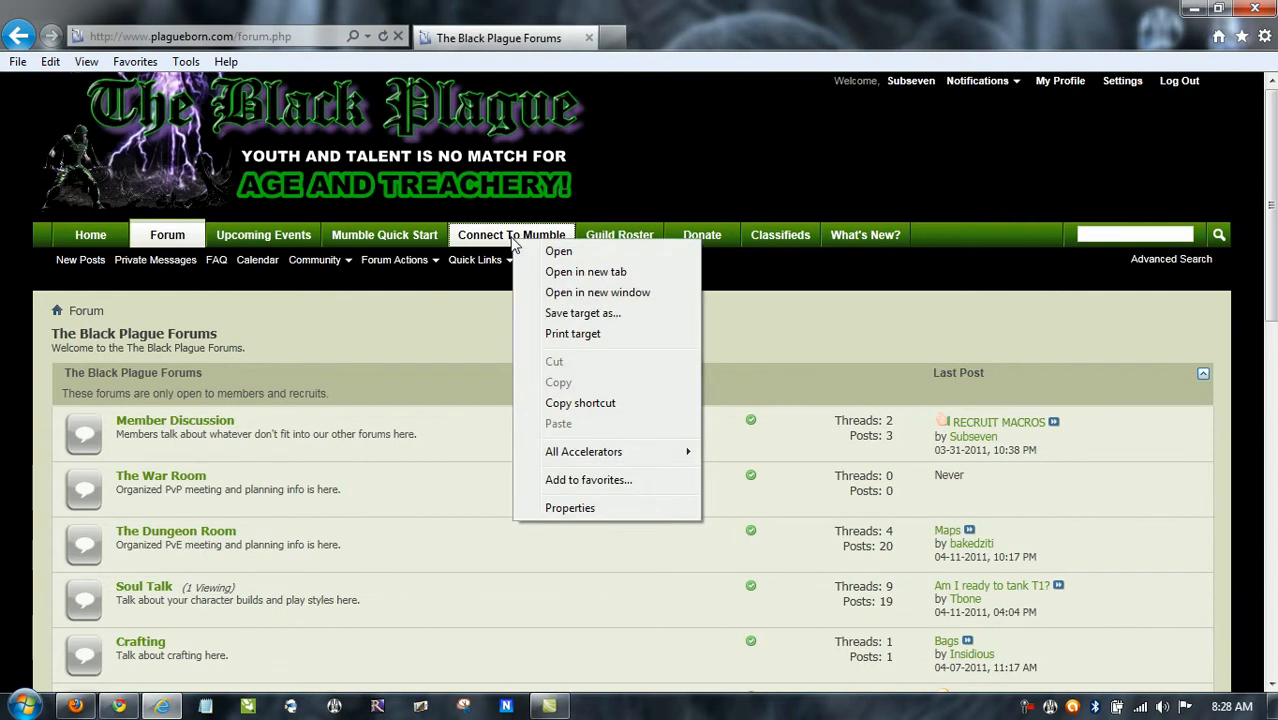
{"action": "mouse_move", "coordinate": [575, 508]}
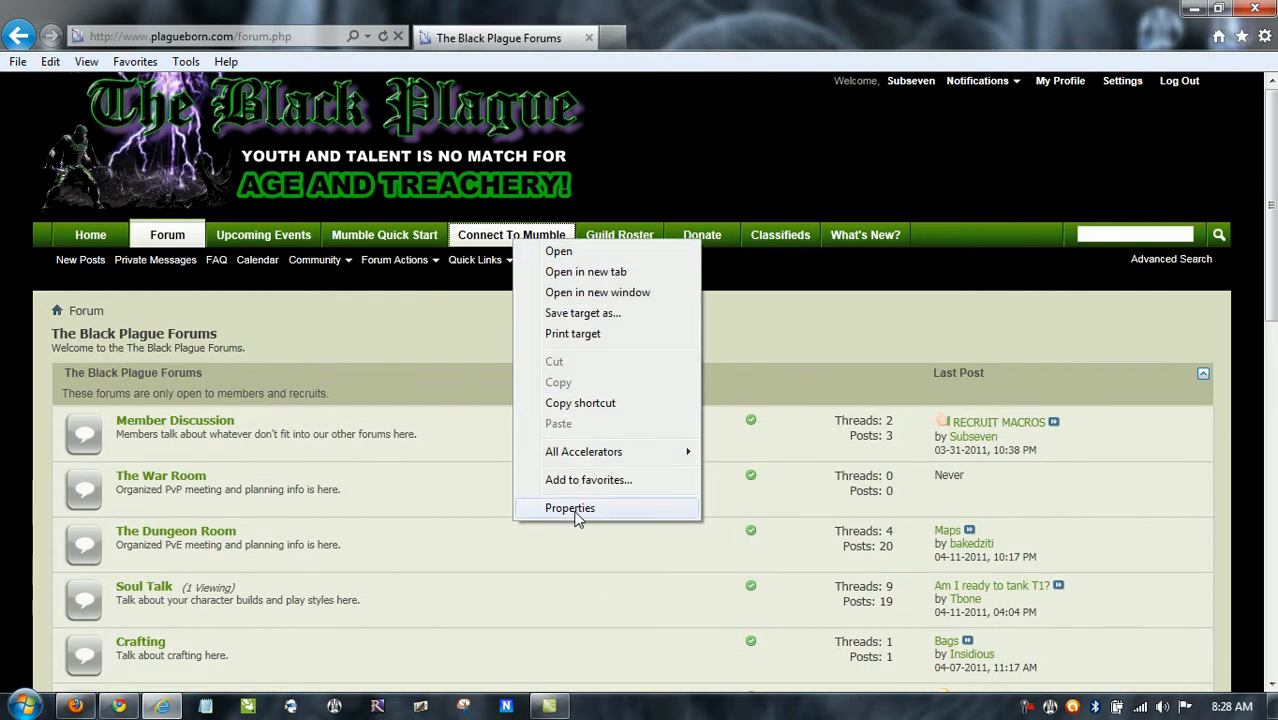
{"action": "left_click", "coordinate": [570, 507]}
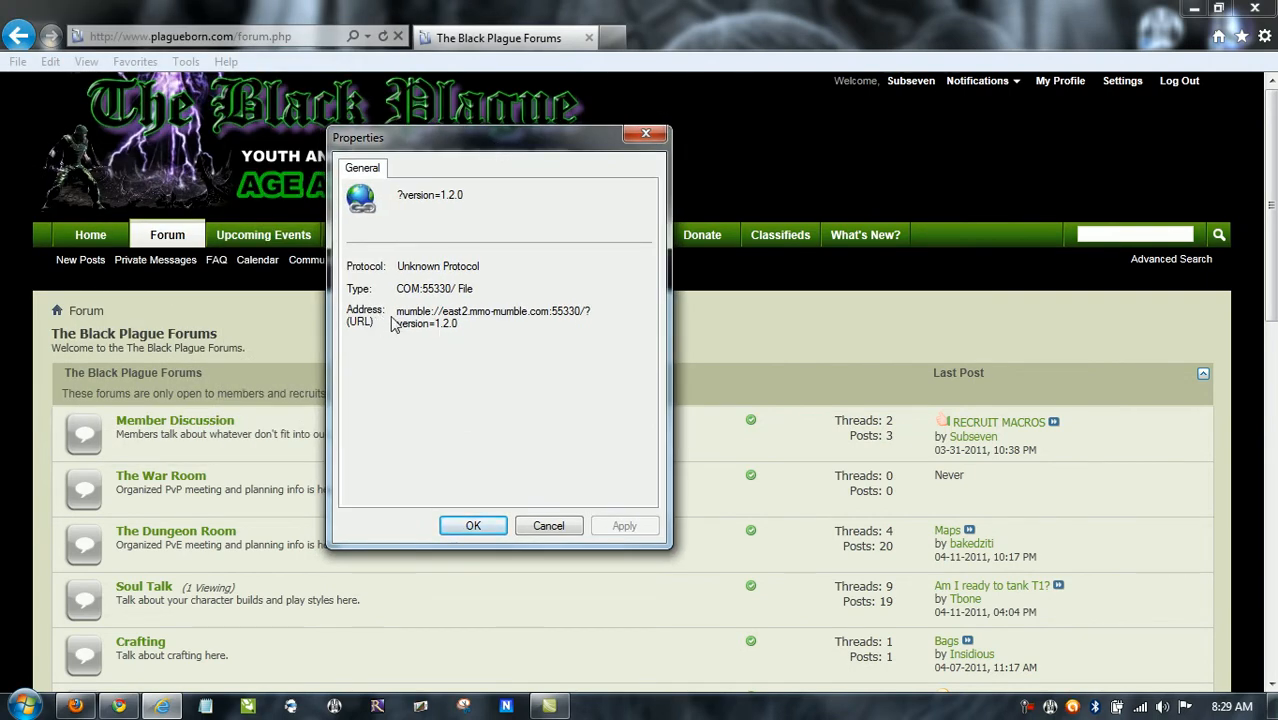
{"action": "left_click_drag", "start_coordinate": [397, 310], "coordinate": [458, 323]}
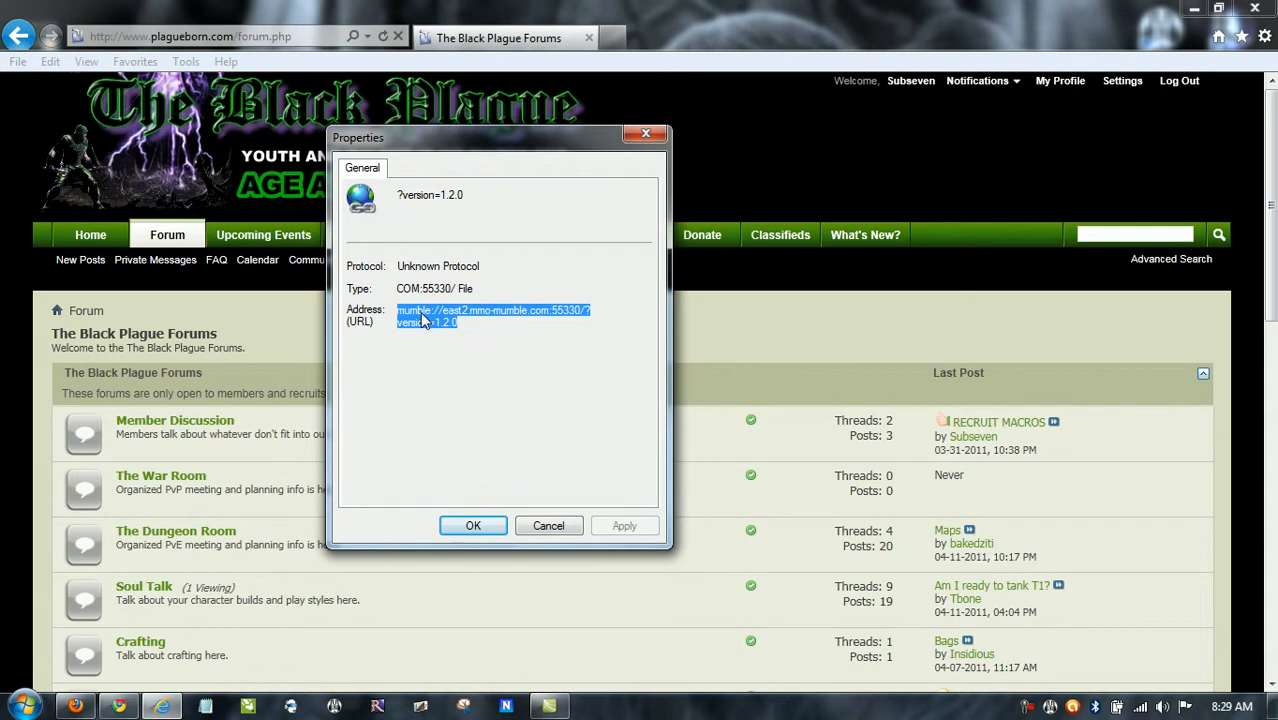
{"action": "right_click", "coordinate": [425, 315]}
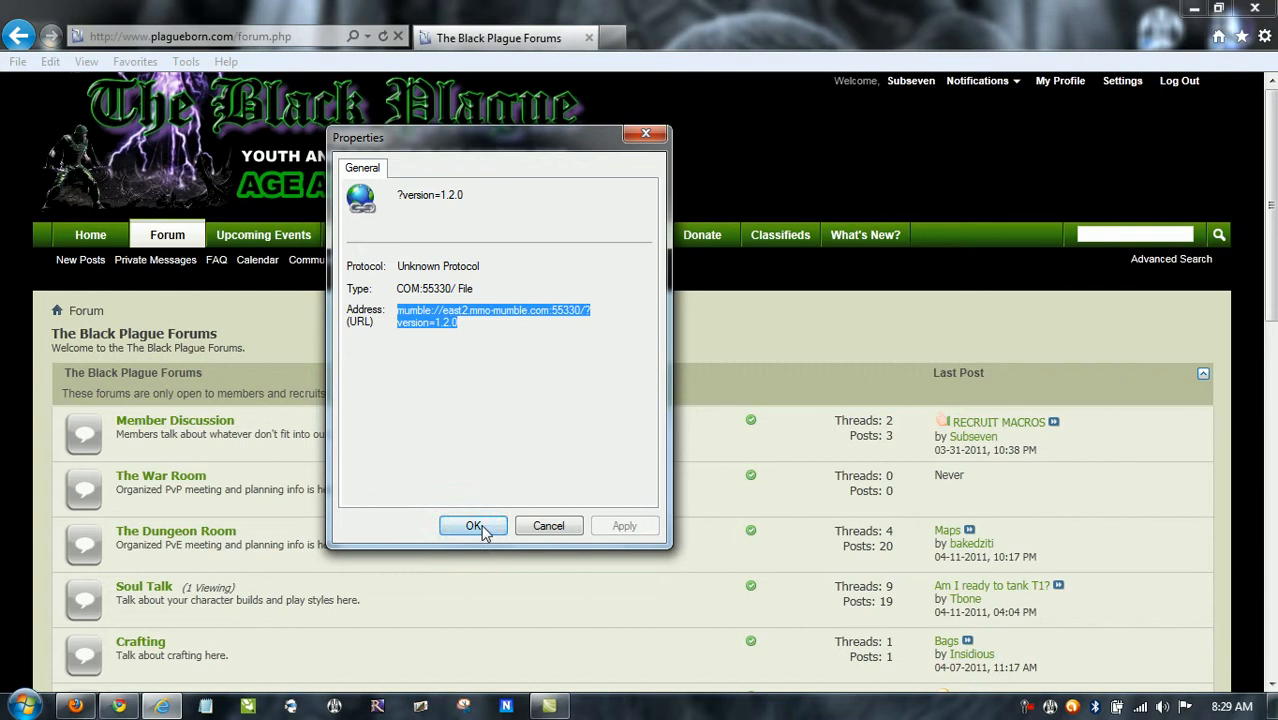
{"action": "left_click", "coordinate": [473, 526]}
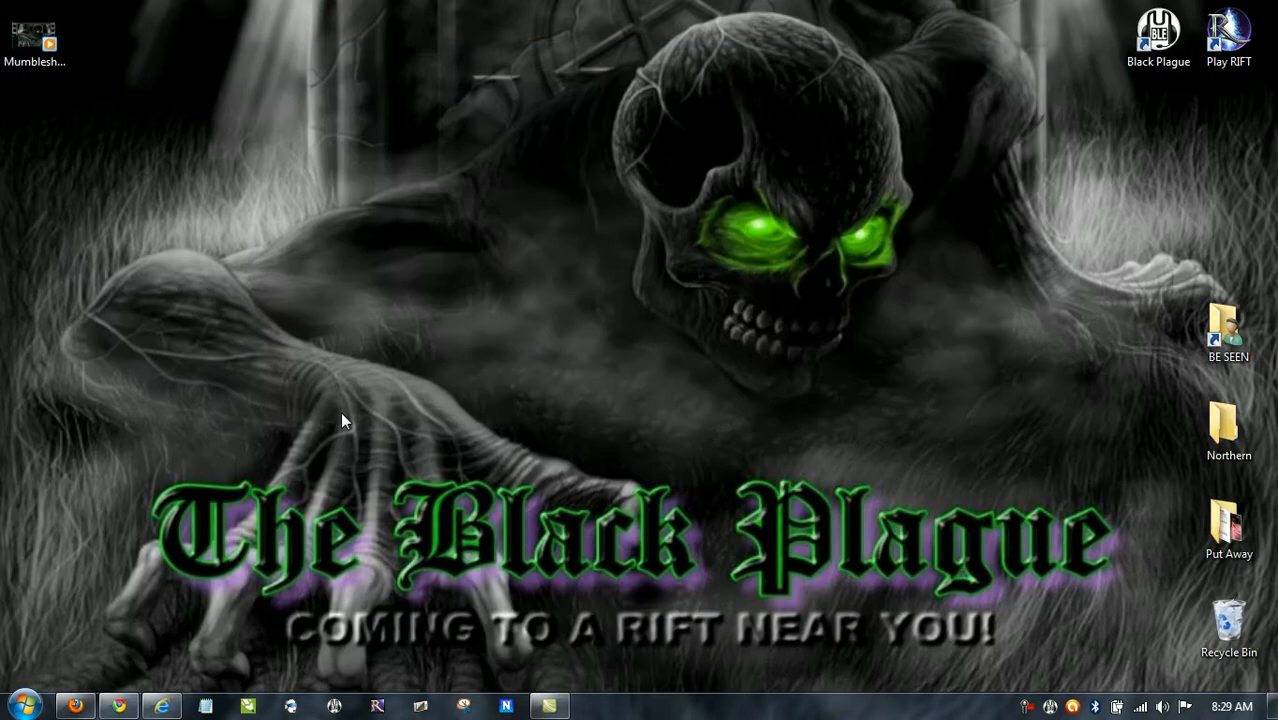
{"action": "mouse_move", "coordinate": [305, 436]}
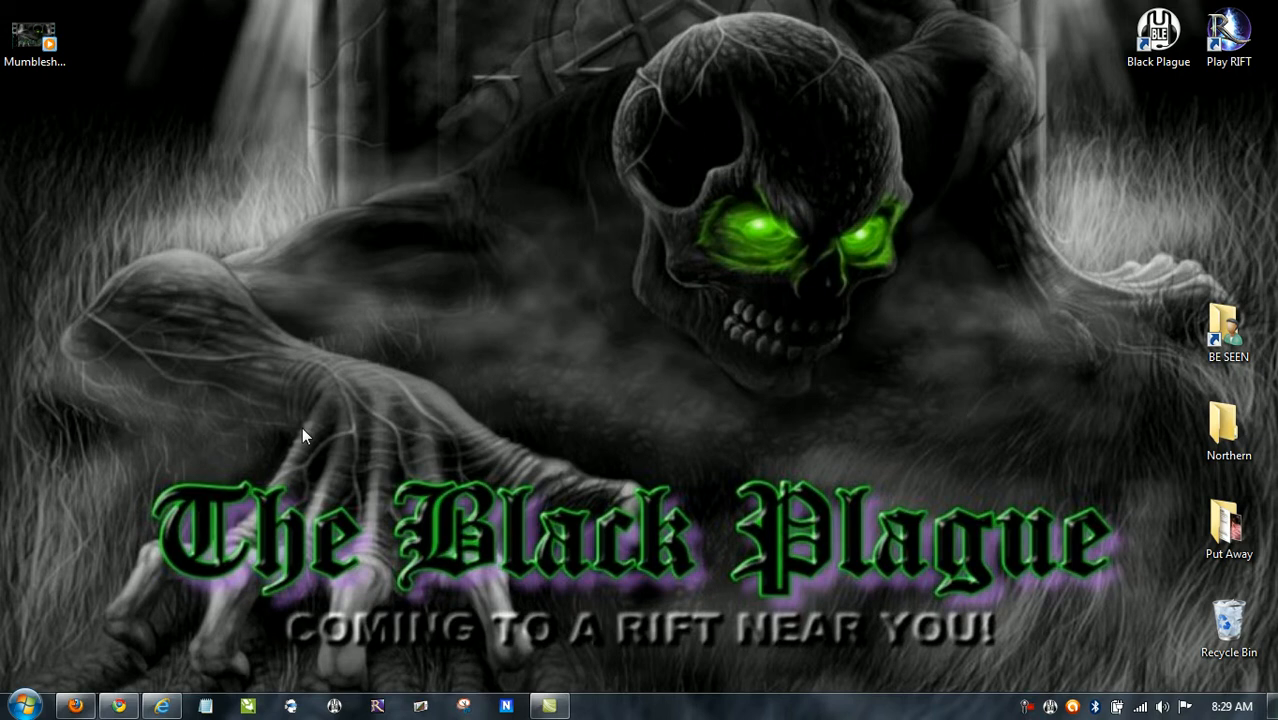
{"action": "mouse_move", "coordinate": [893, 229]}
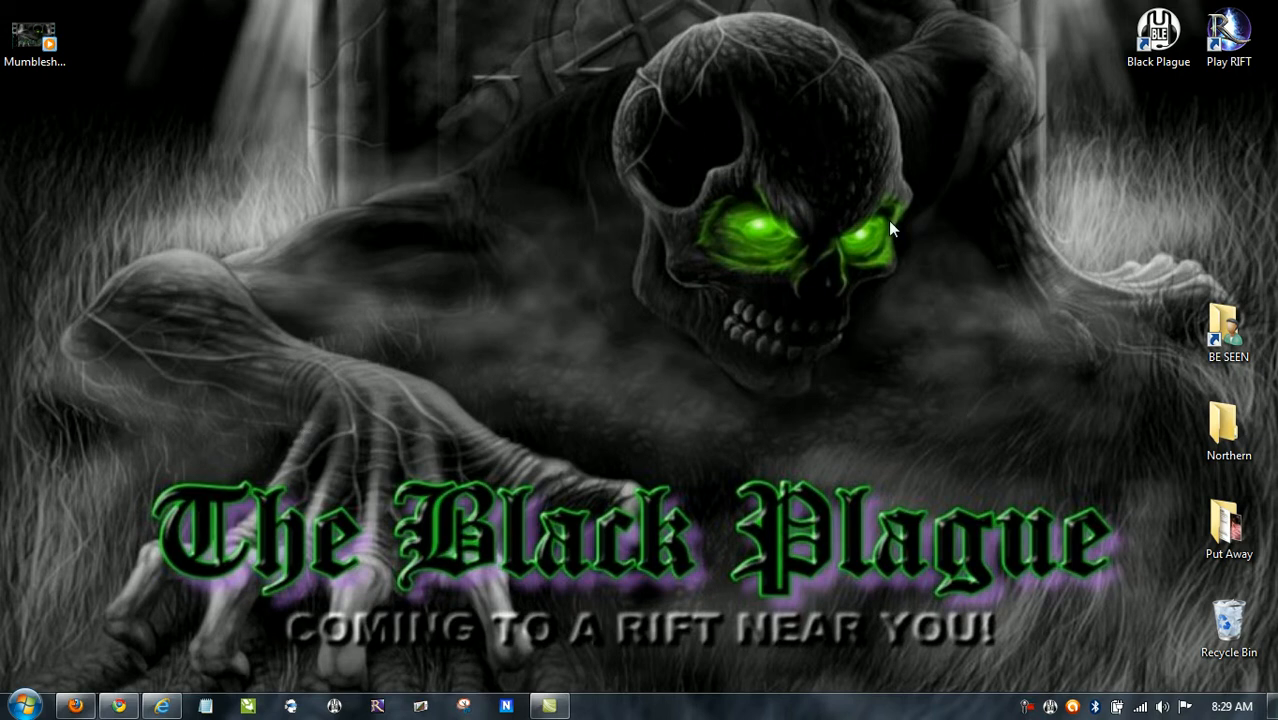
Start a new desktop shortcut with the pasted mumble:// server address as its location
{"action": "right_click", "coordinate": [890, 218]}
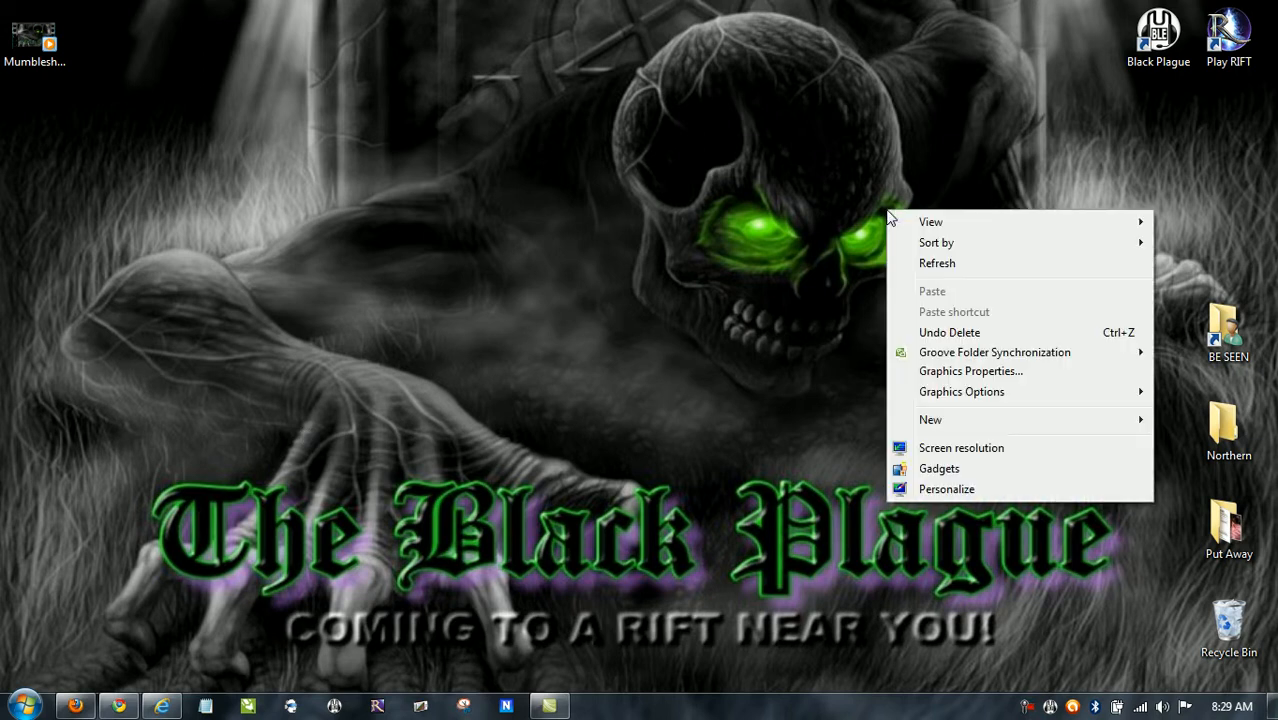
{"action": "left_click", "coordinate": [930, 419]}
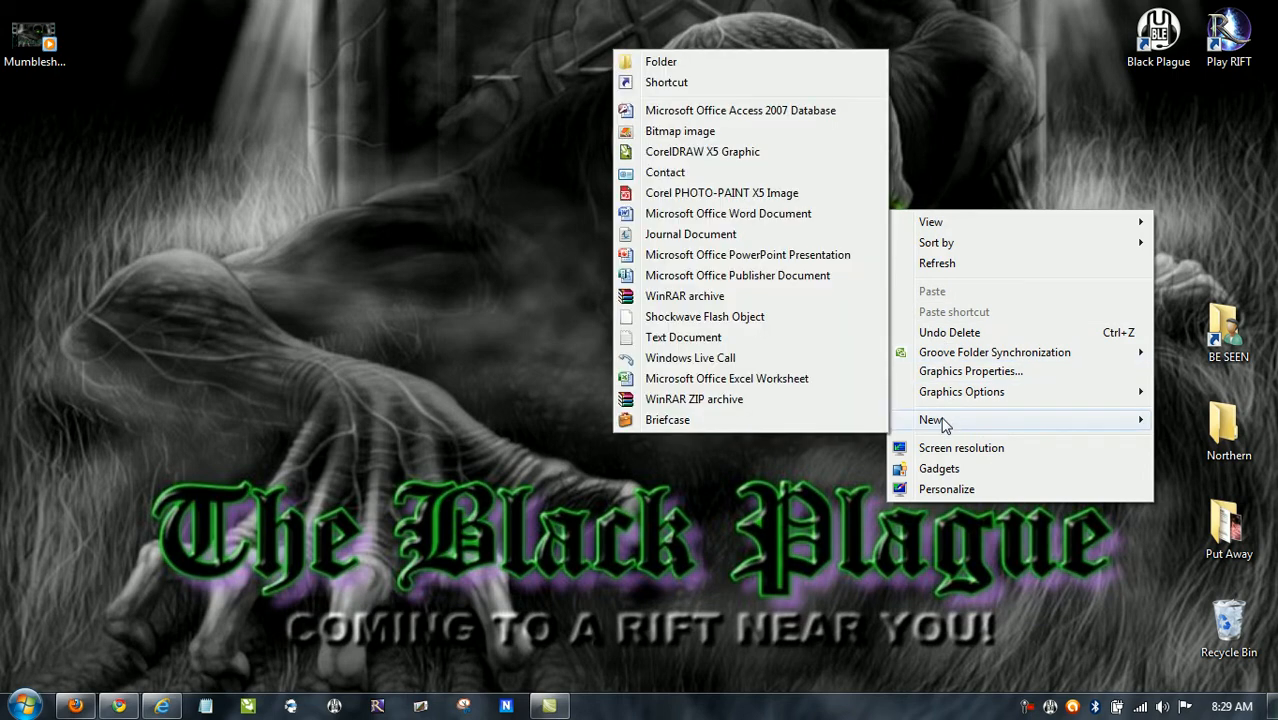
{"action": "mouse_move", "coordinate": [666, 82]}
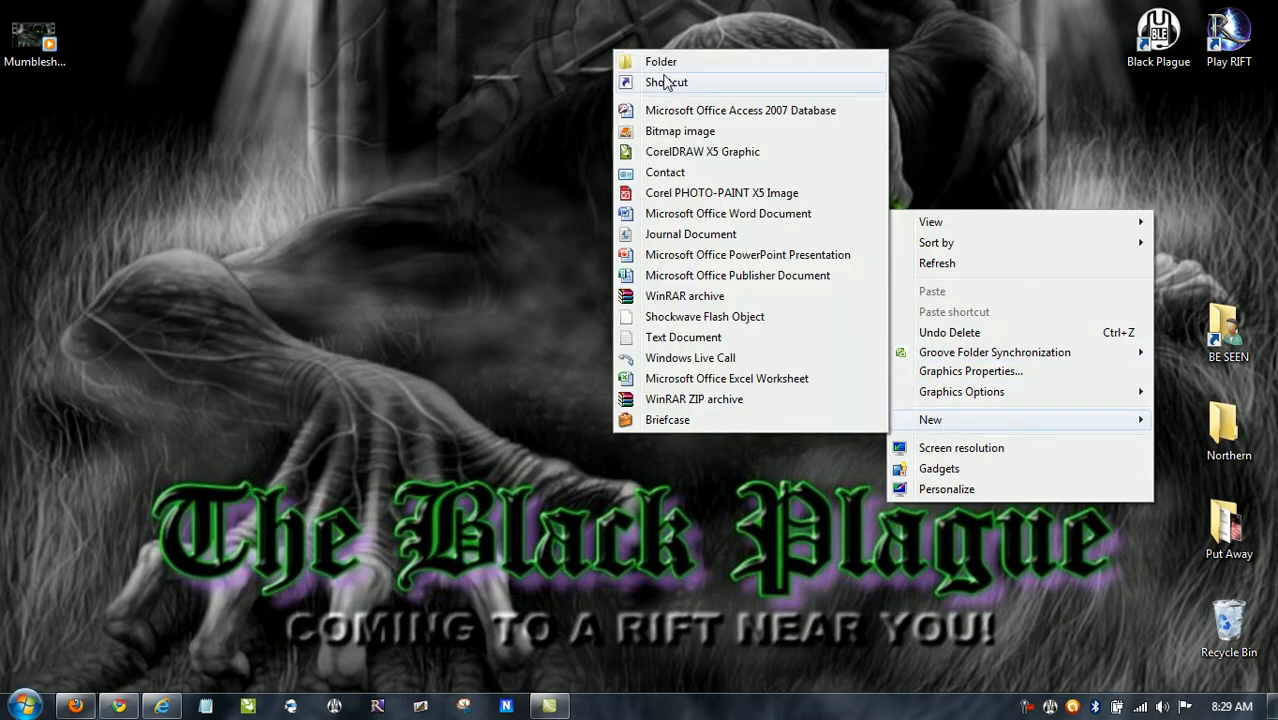
{"action": "left_click", "coordinate": [666, 82]}
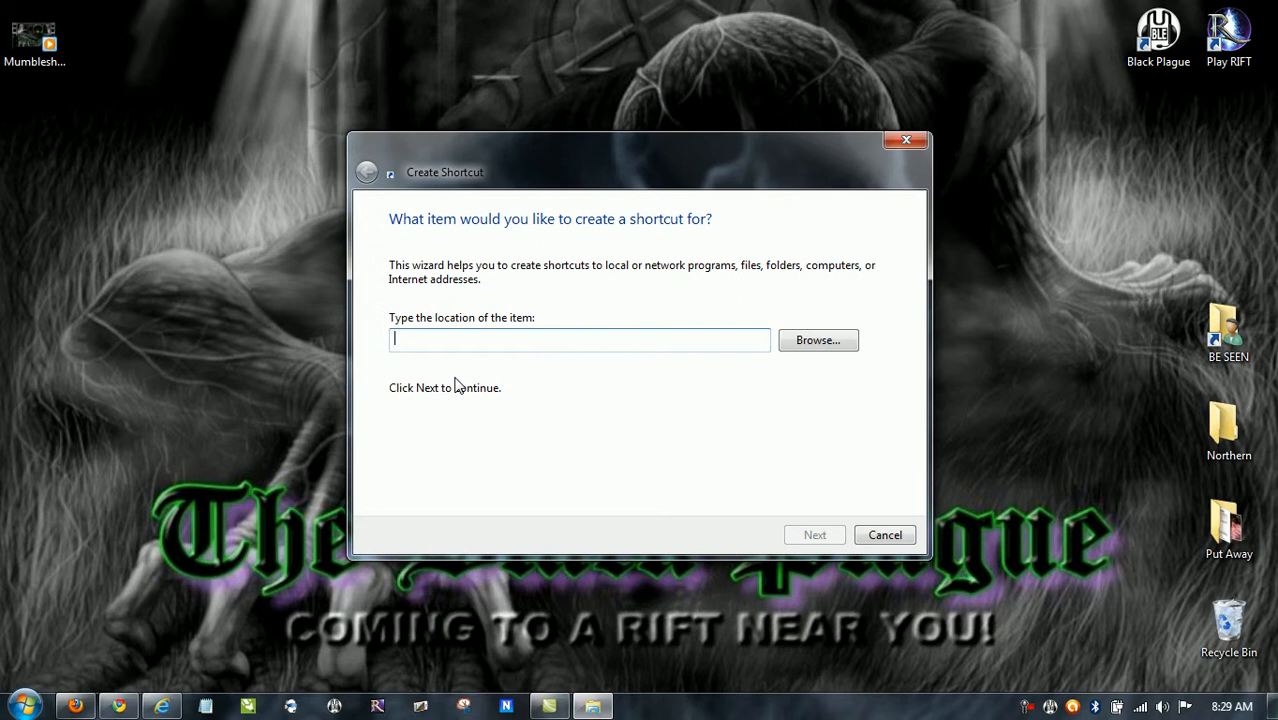
{"action": "mouse_move", "coordinate": [766, 332]}
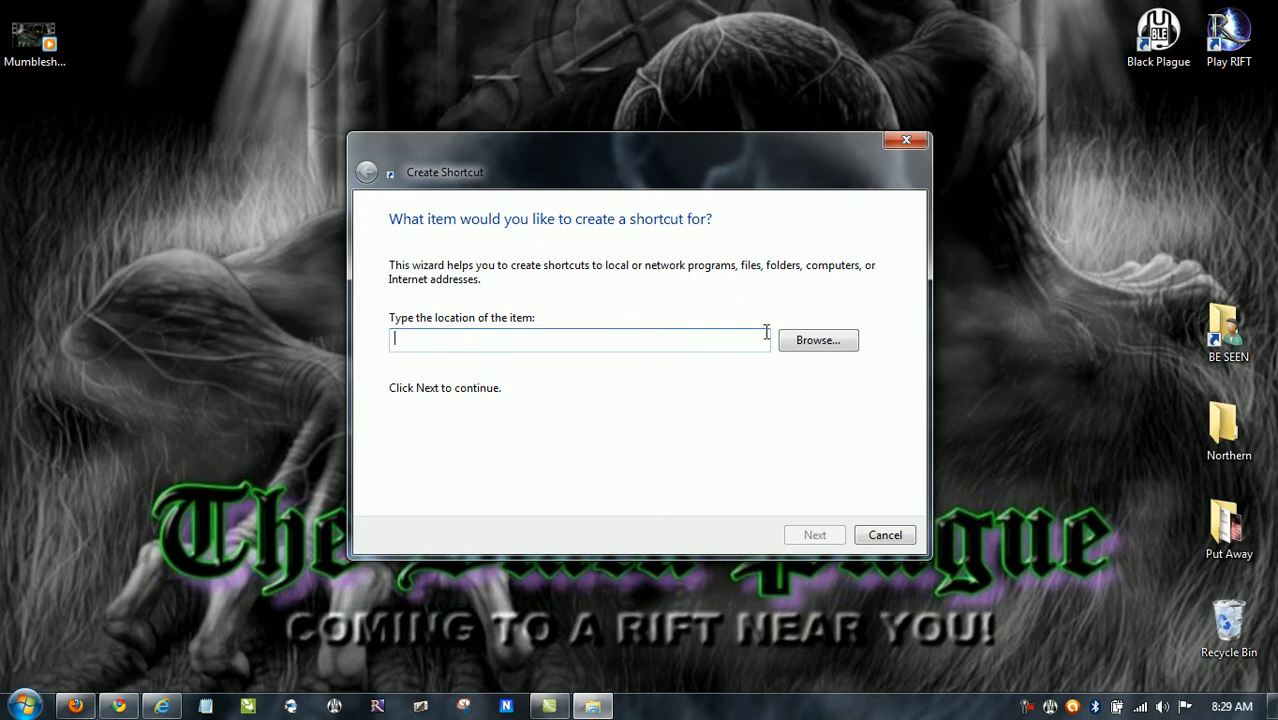
{"action": "mouse_move", "coordinate": [510, 276]}
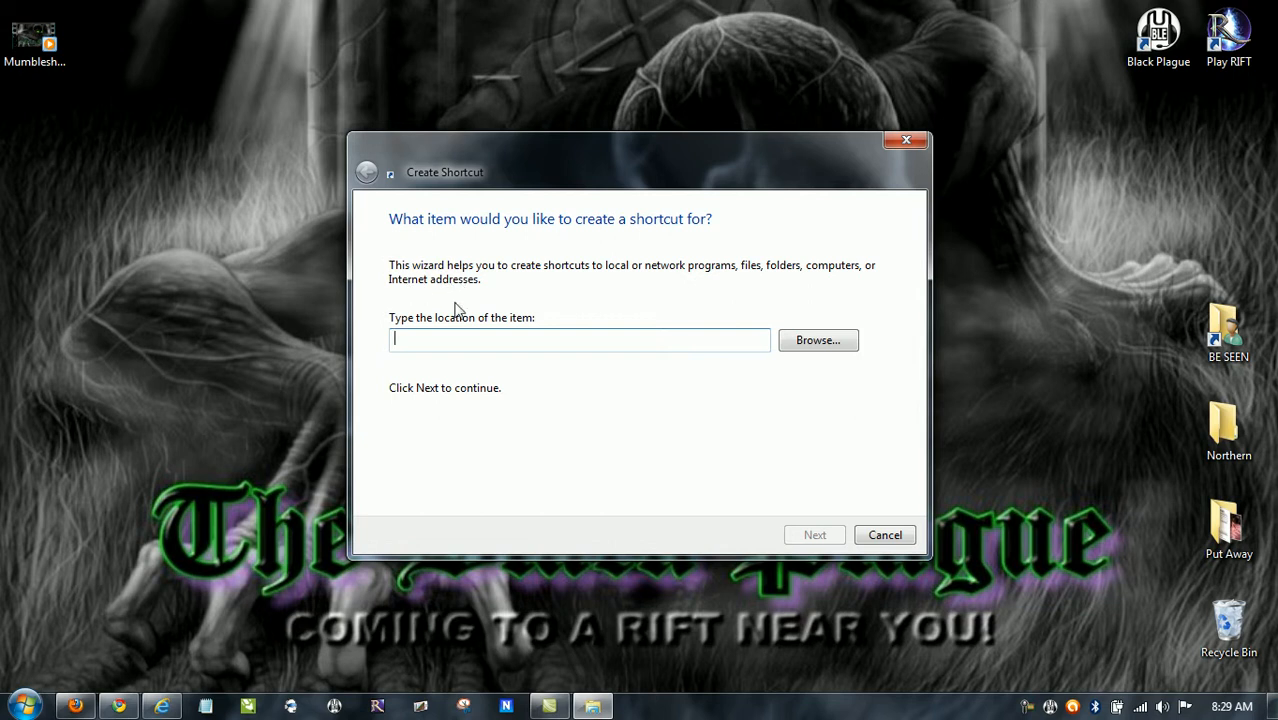
{"action": "right_click", "coordinate": [578, 339]}
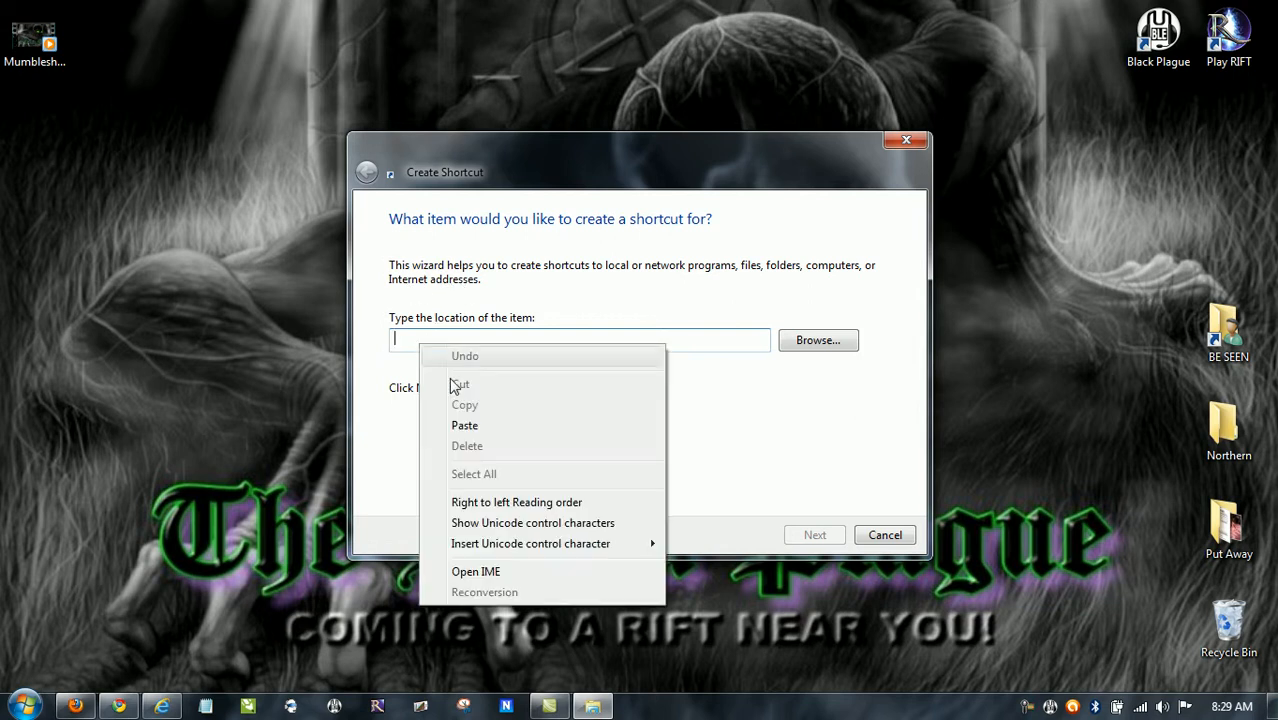
{"action": "left_click", "coordinate": [465, 425]}
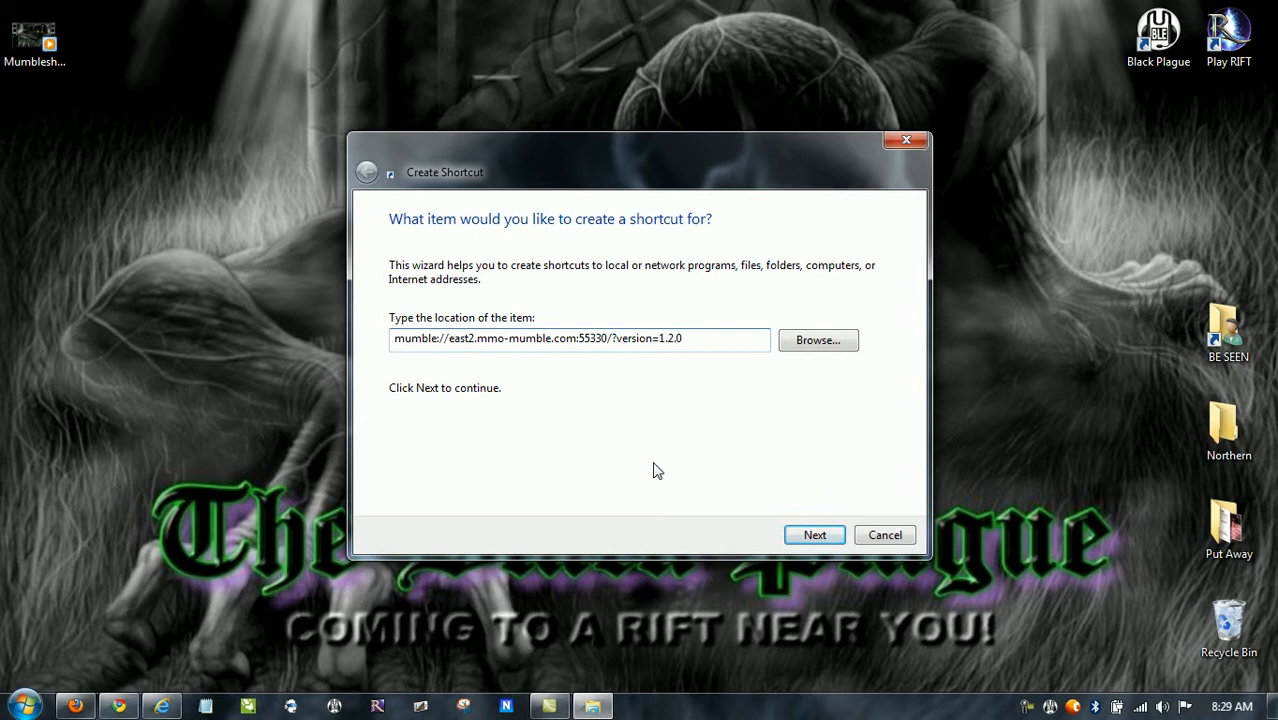
{"action": "left_click", "coordinate": [814, 534]}
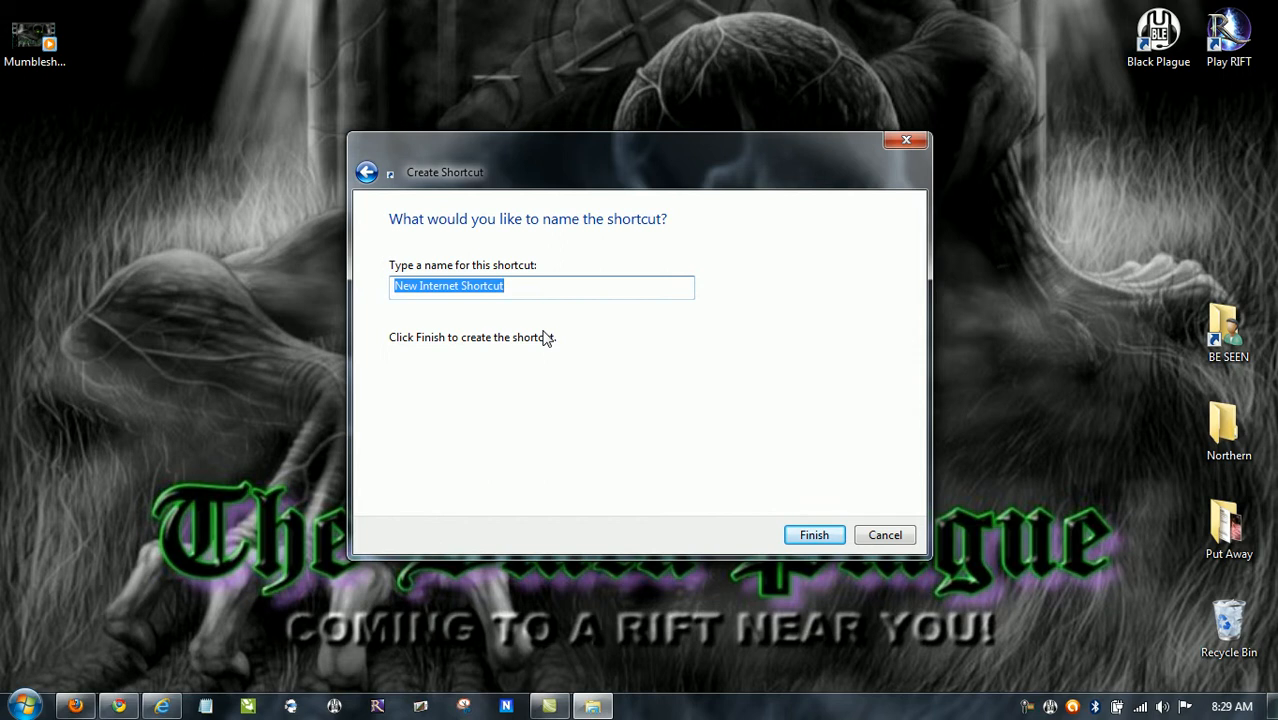
Name the new shortcut TBP and finish the wizard
{"action": "type", "text": "TBP"}
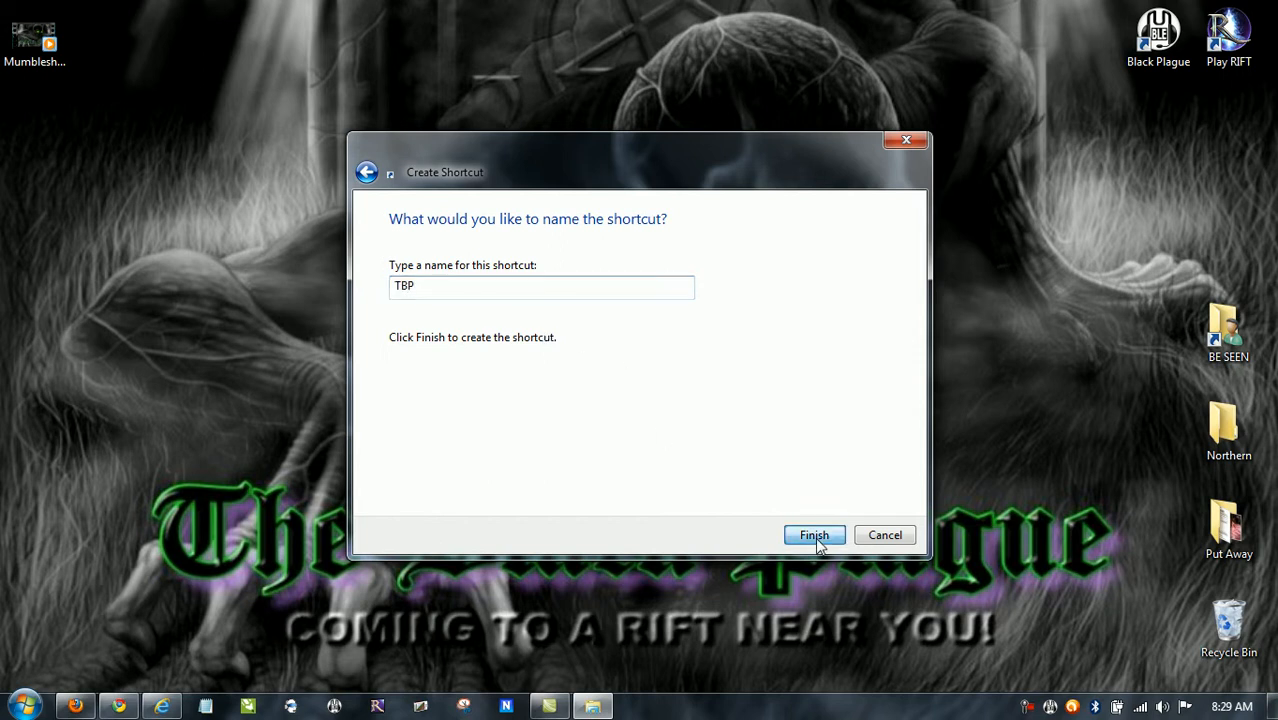
{"action": "left_click", "coordinate": [814, 534]}
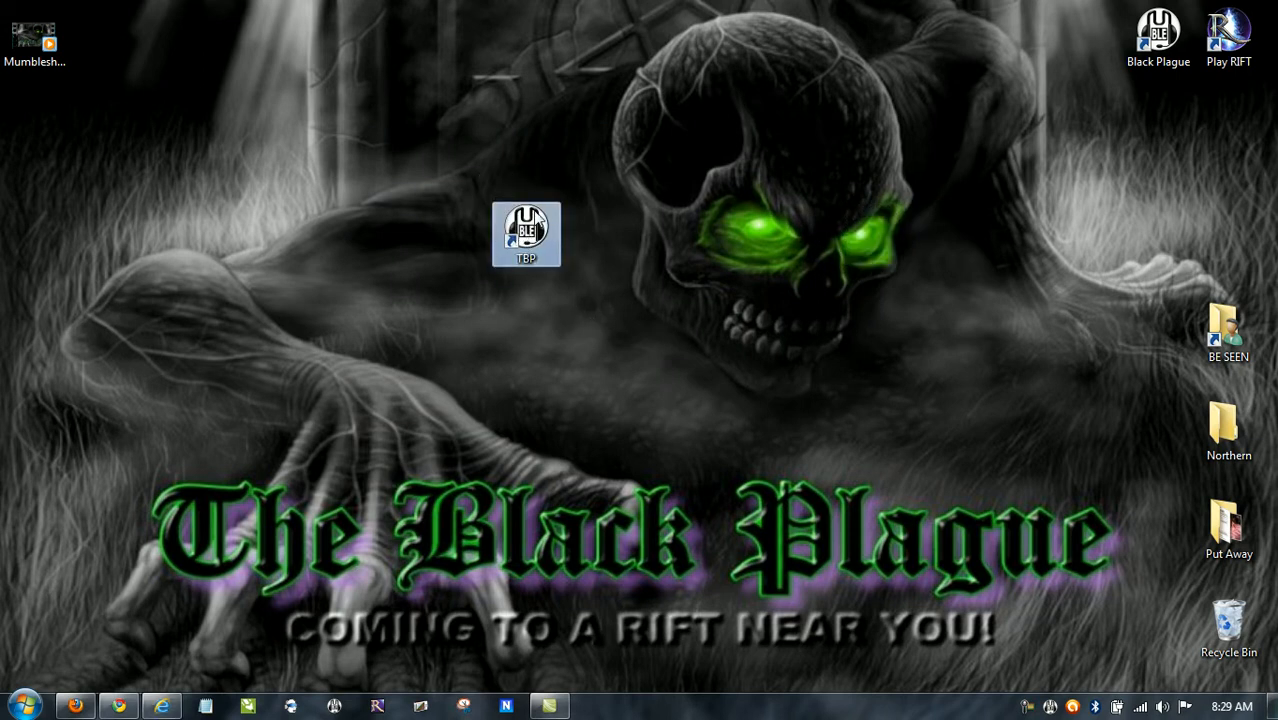
{"action": "mouse_move", "coordinate": [525, 230]}
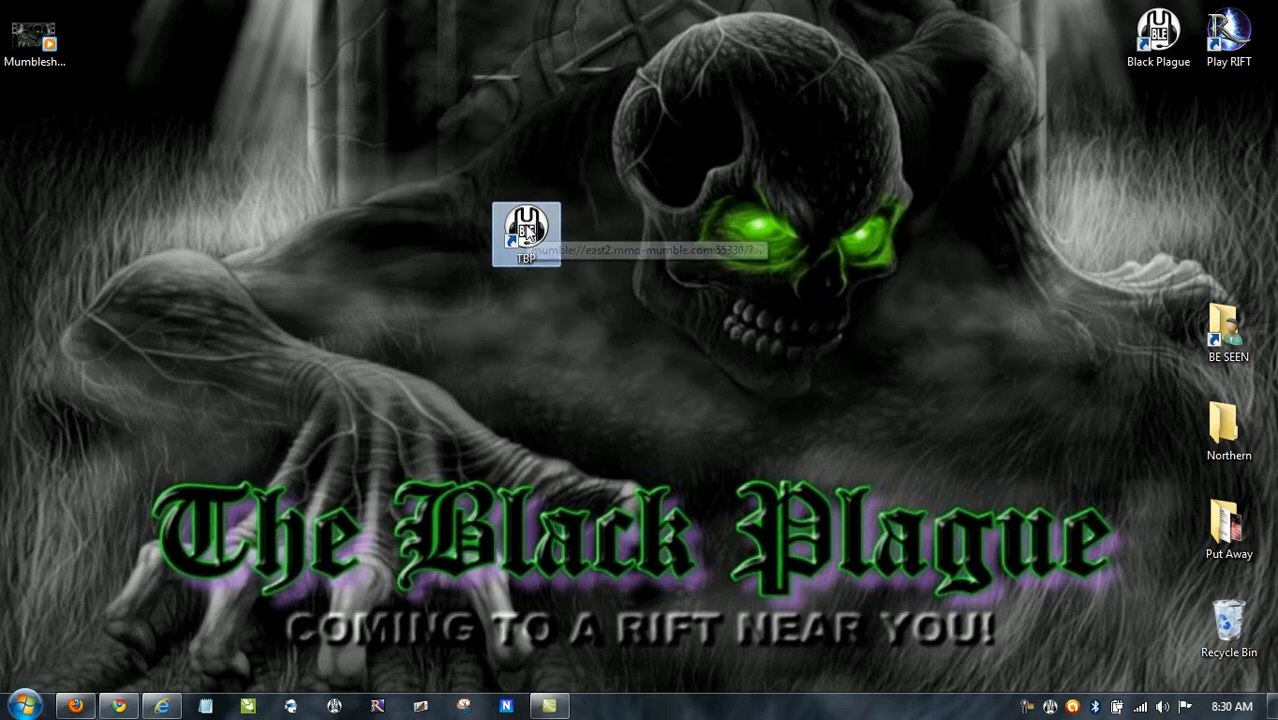
{"action": "right_click", "coordinate": [526, 232]}
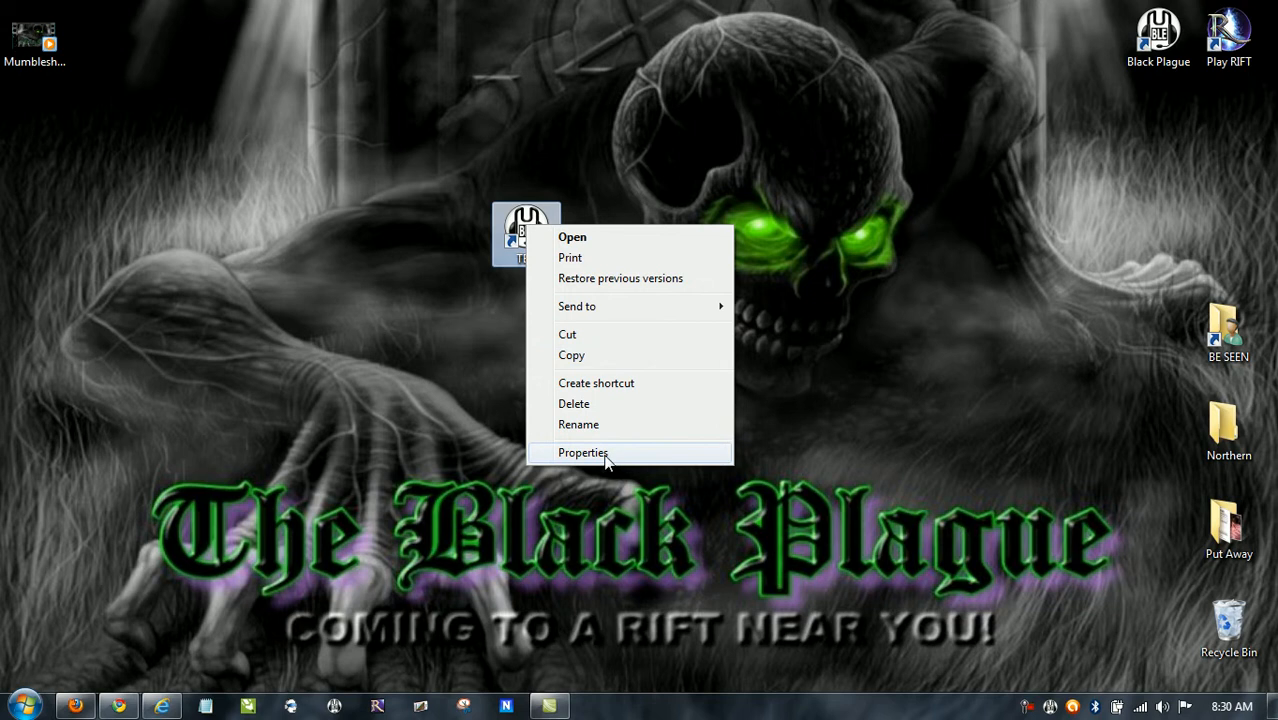
Browse for a new icon file from the TBP shortcut's Change Icon dialog
{"action": "left_click", "coordinate": [583, 452]}
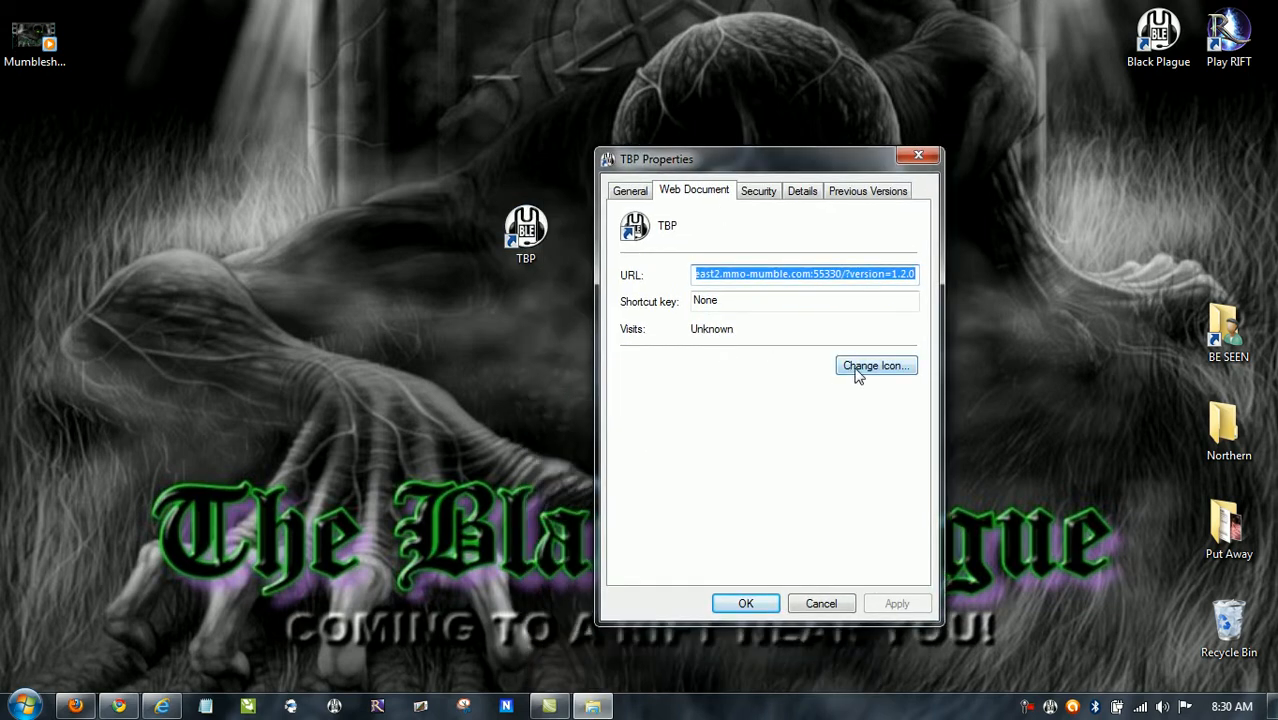
{"action": "left_click", "coordinate": [875, 365]}
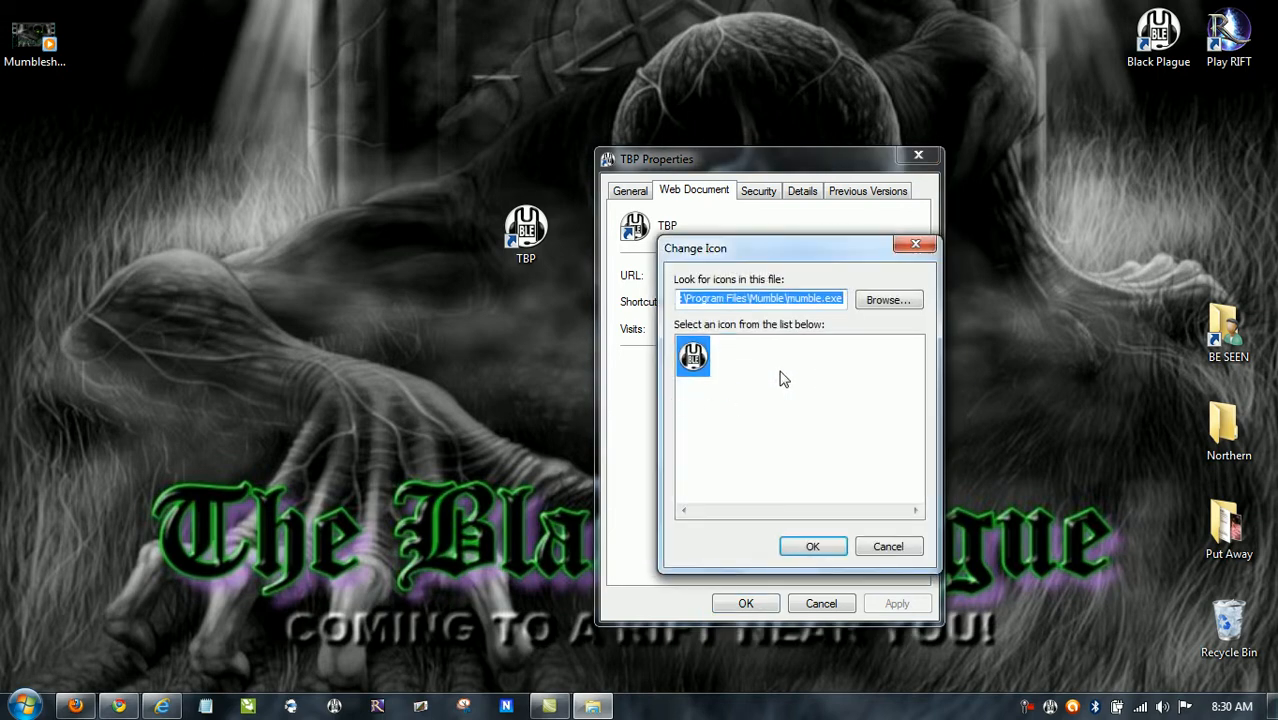
{"action": "left_click", "coordinate": [887, 299]}
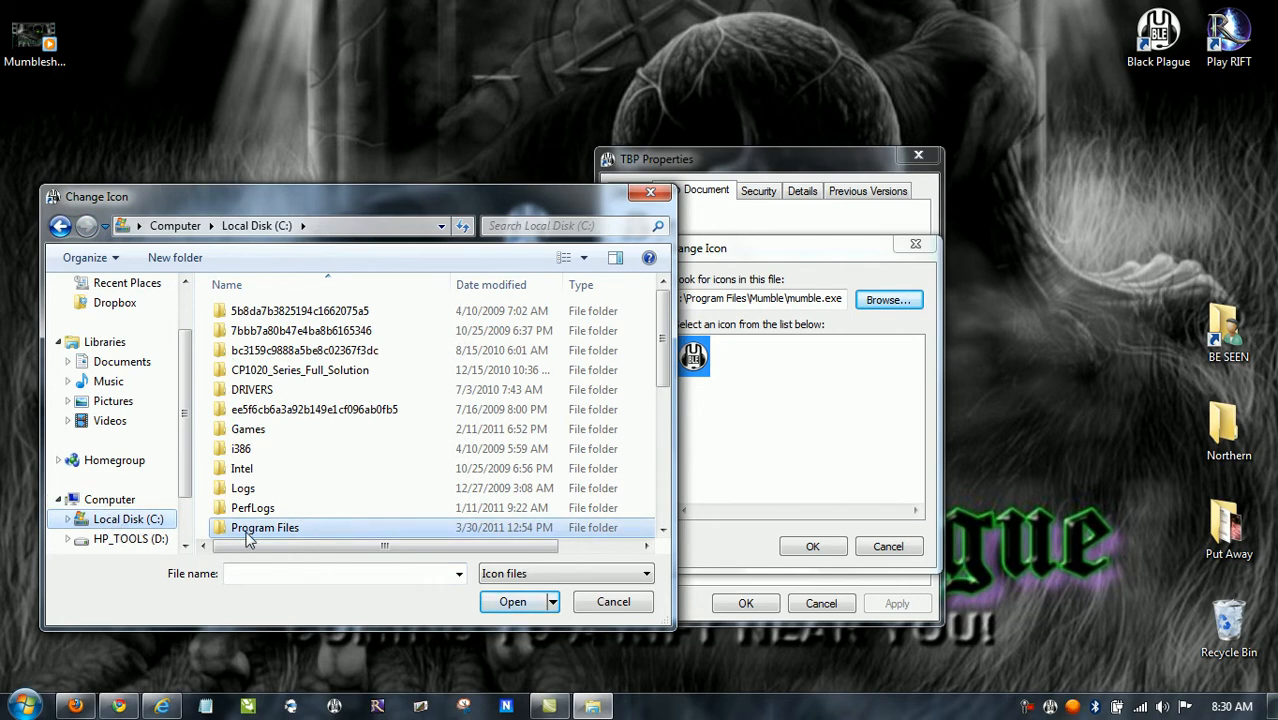
Set the TBP shortcut icon from Program Files\Mumble\mumble and close the dialogs
{"action": "double_click", "coordinate": [265, 527]}
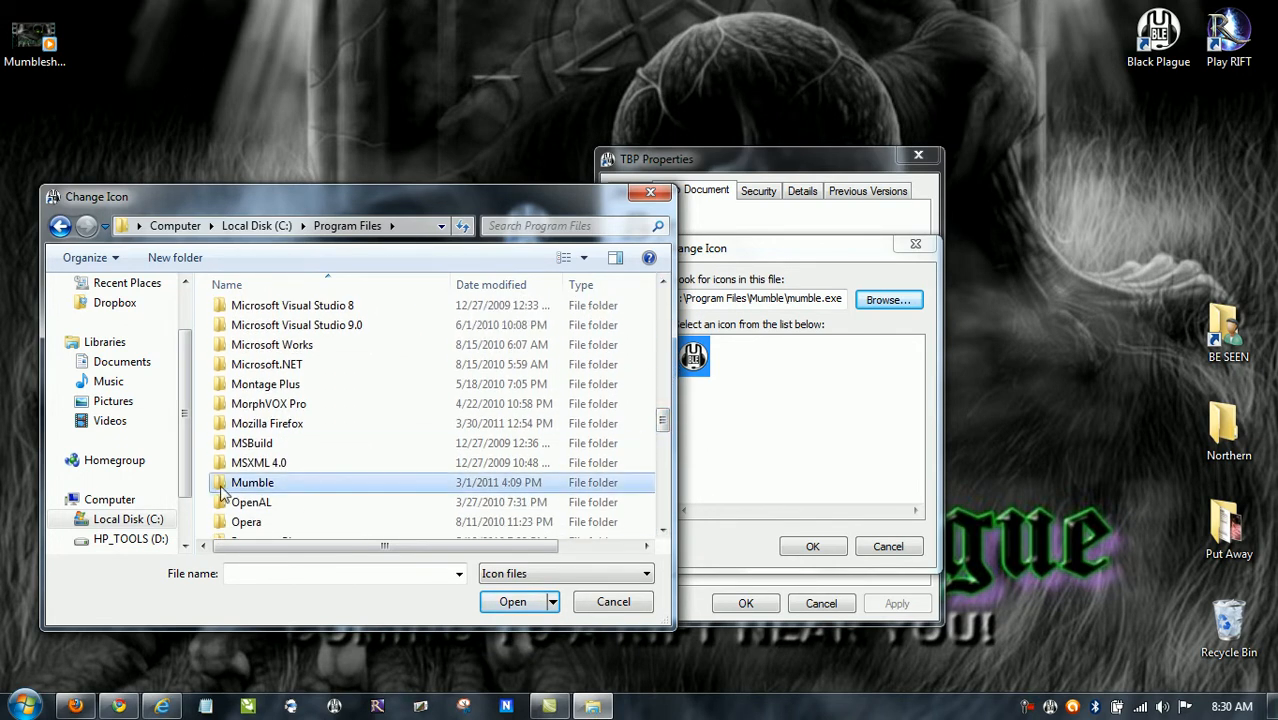
{"action": "double_click", "coordinate": [252, 482]}
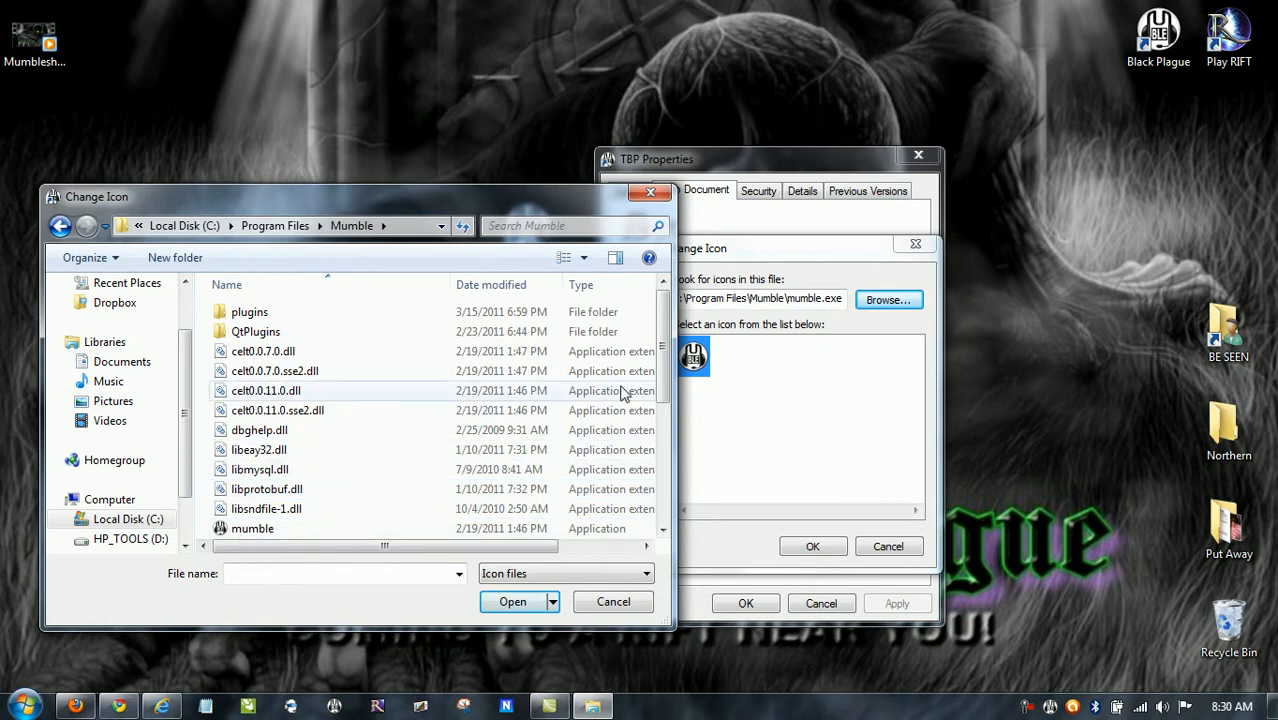
{"action": "scroll", "scroll_direction": "down", "scroll_amount": 3}
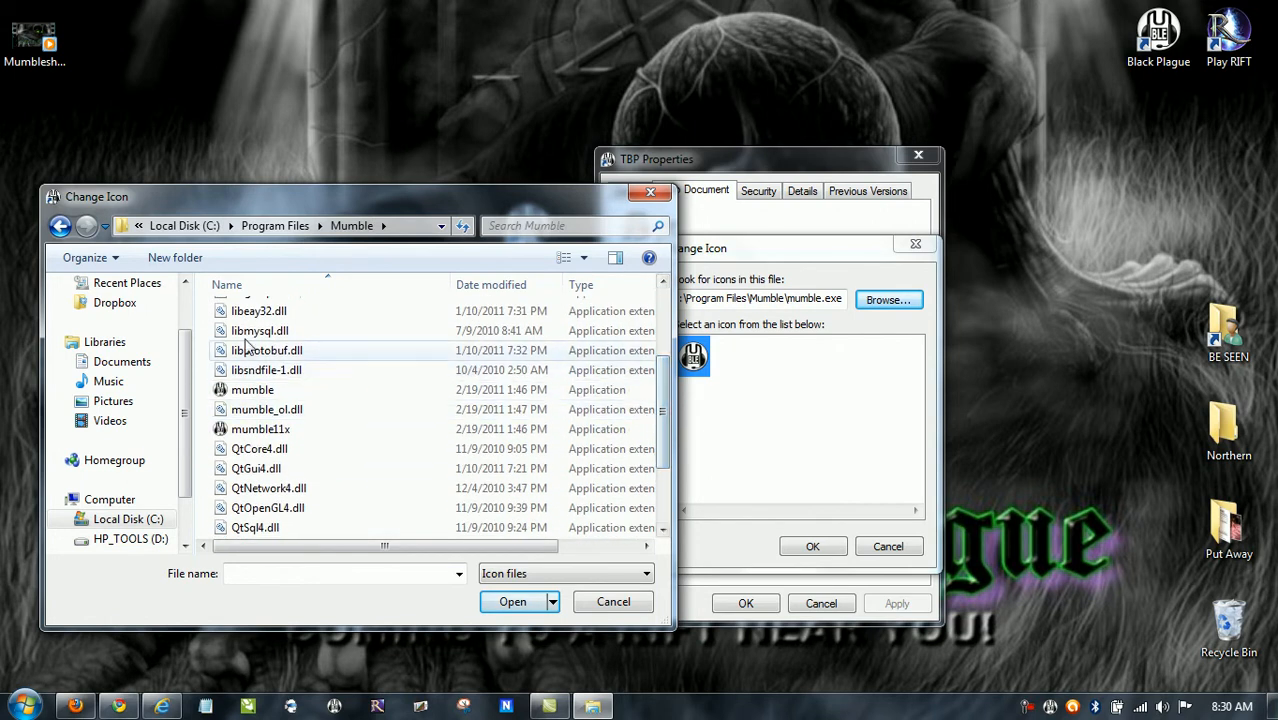
{"action": "left_click", "coordinate": [252, 389]}
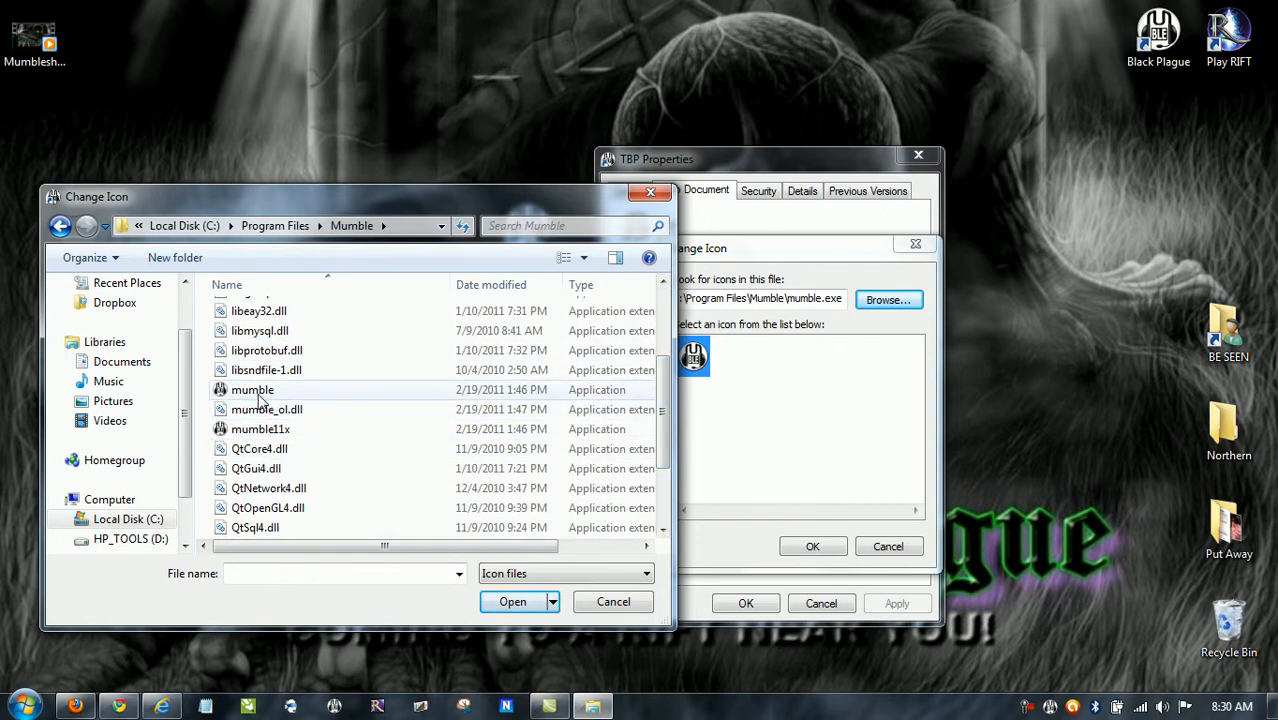
{"action": "mouse_move", "coordinate": [250, 392]}
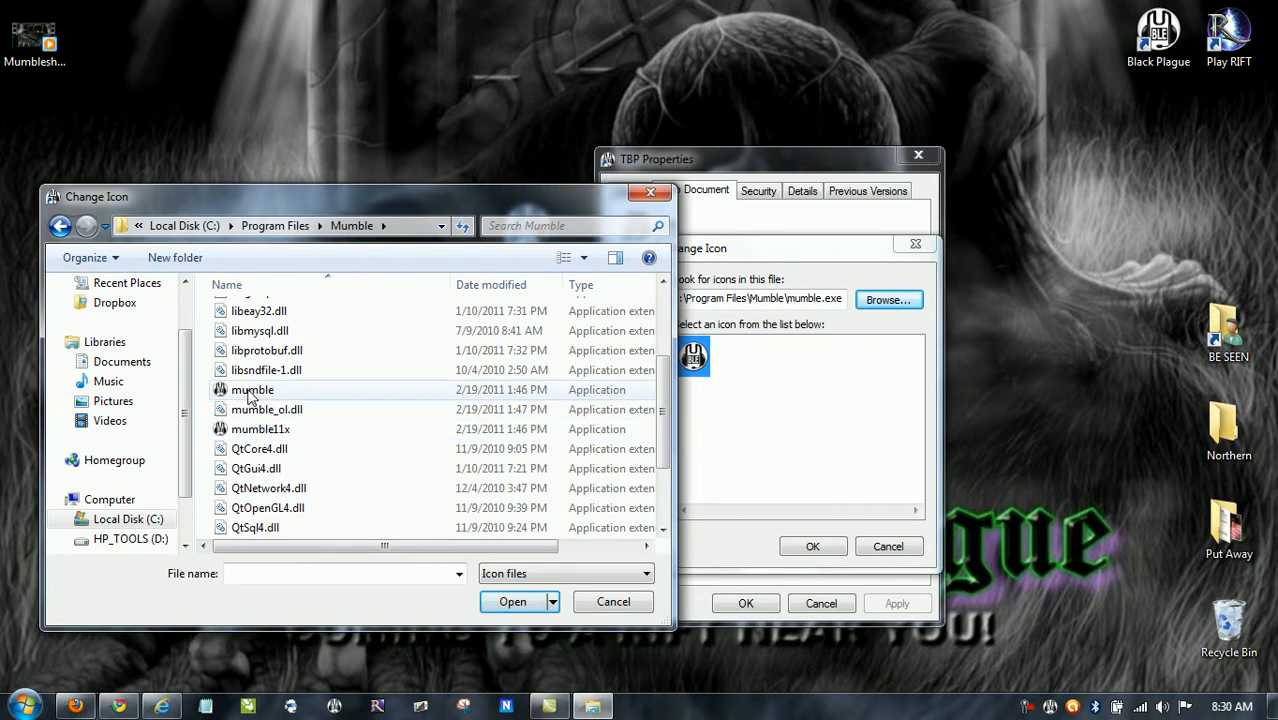
{"action": "left_click", "coordinate": [252, 389]}
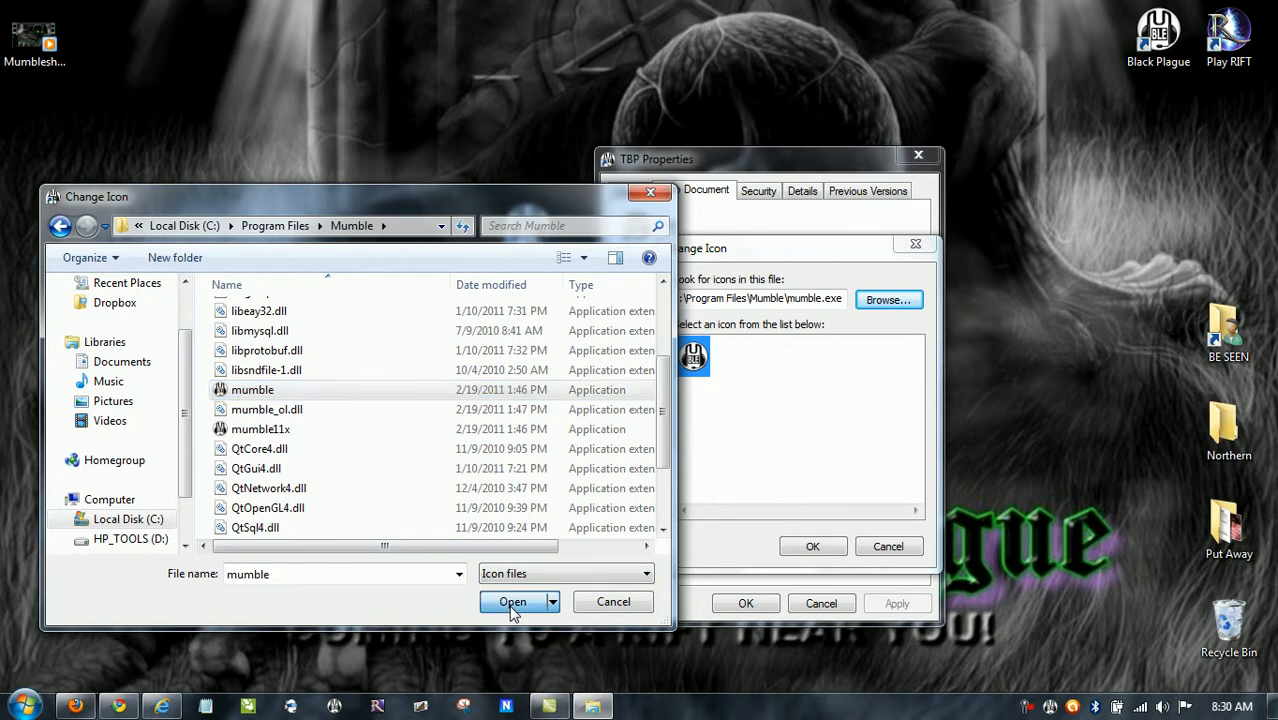
{"action": "left_click", "coordinate": [512, 601]}
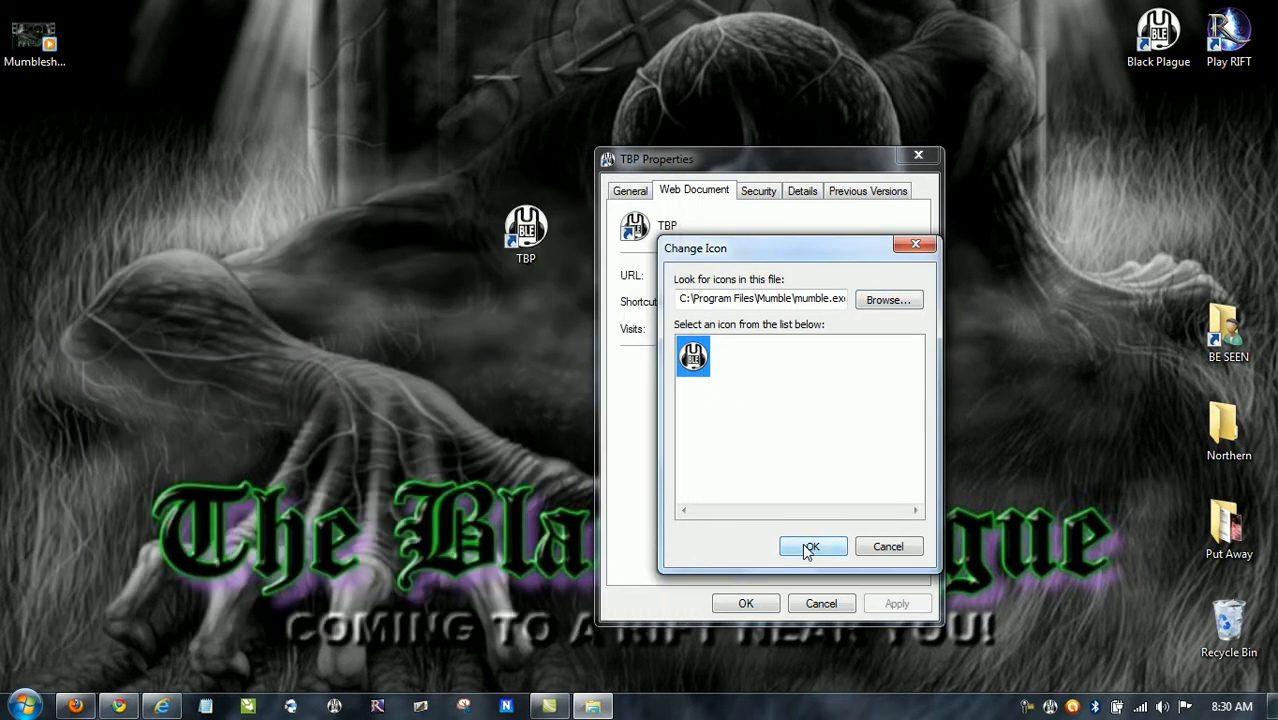
{"action": "left_click", "coordinate": [810, 546]}
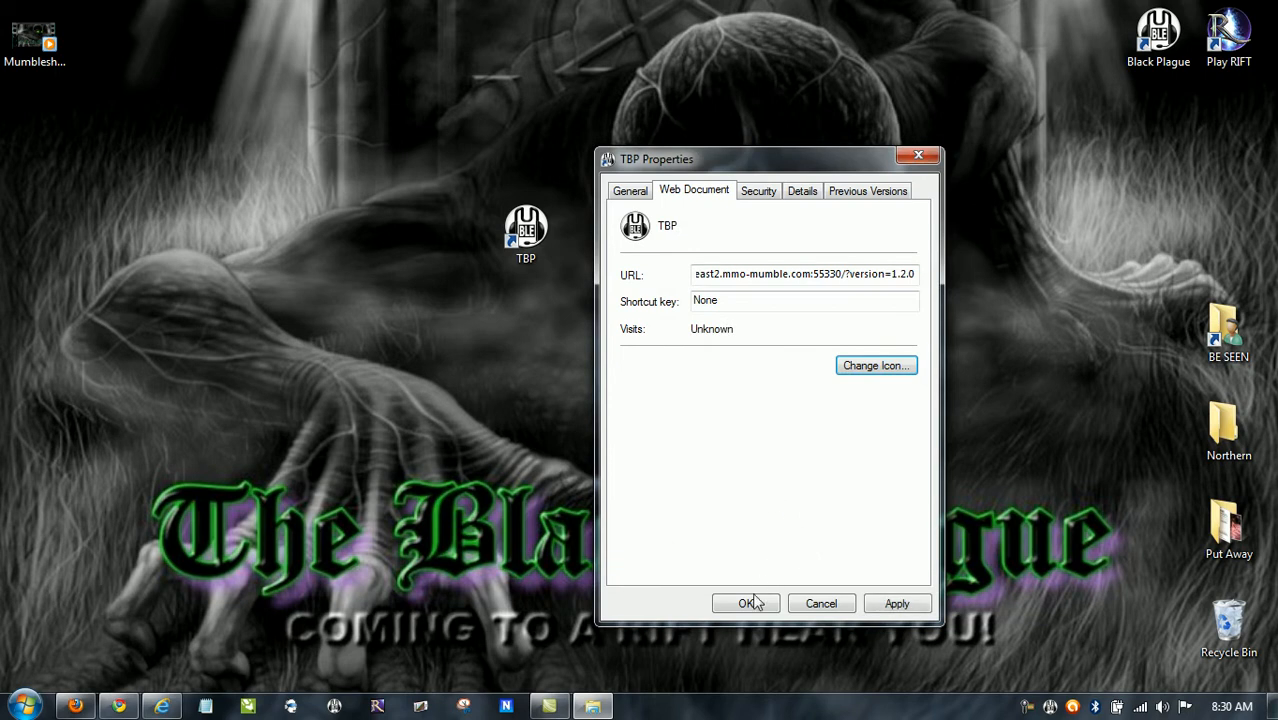
{"action": "left_click", "coordinate": [745, 603]}
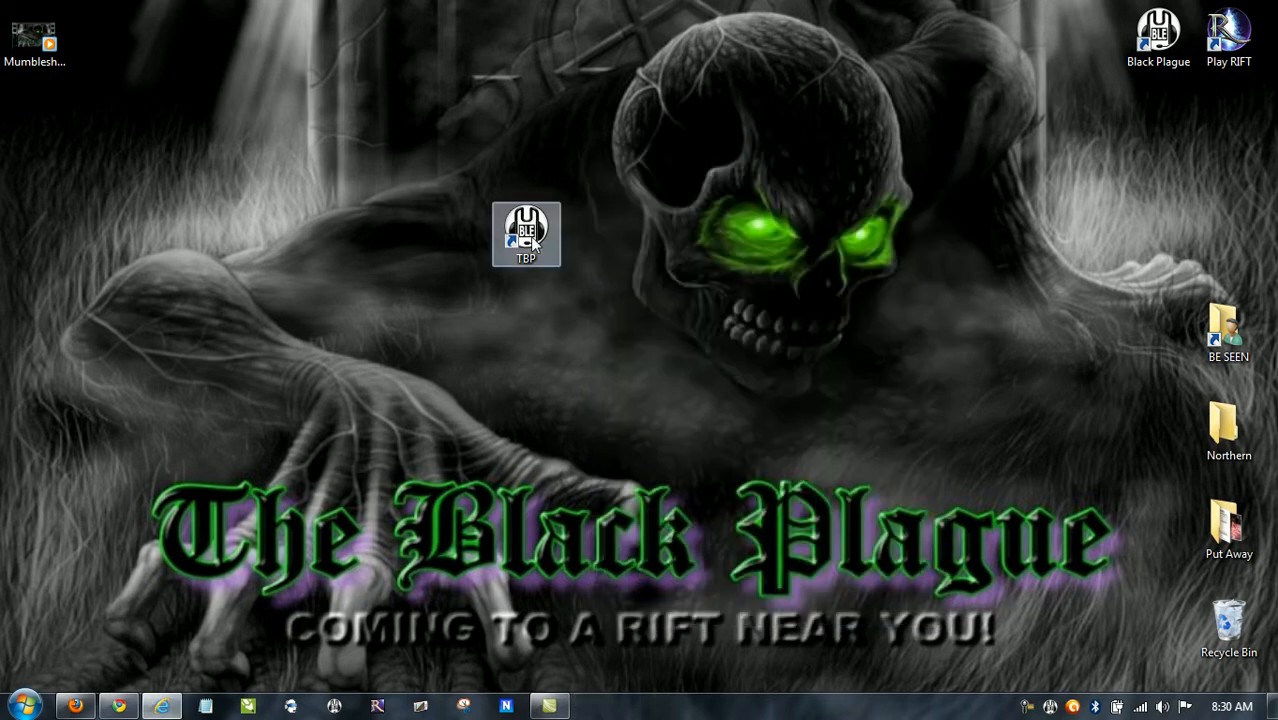
Drag the TBP shortcut to the top of the desktop beside Black Plague
{"action": "left_click_drag", "start_coordinate": [526, 235], "coordinate": [897, 50]}
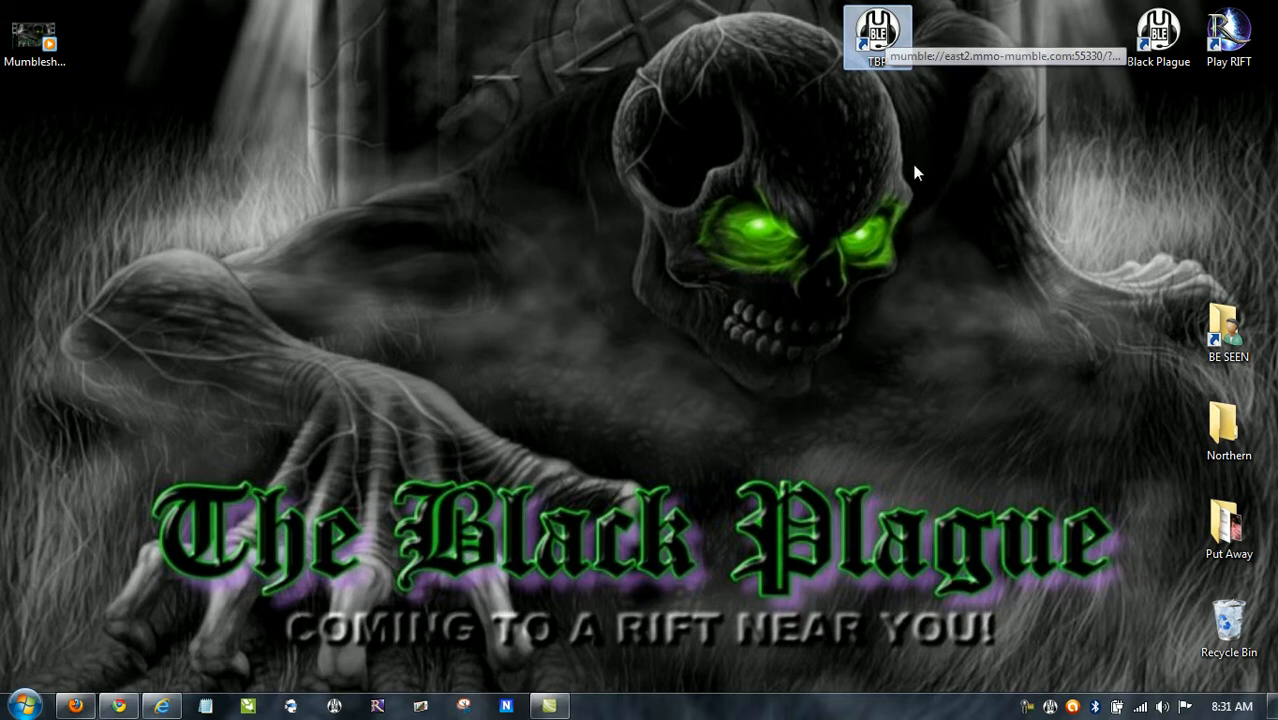
{"action": "mouse_move", "coordinate": [905, 280]}
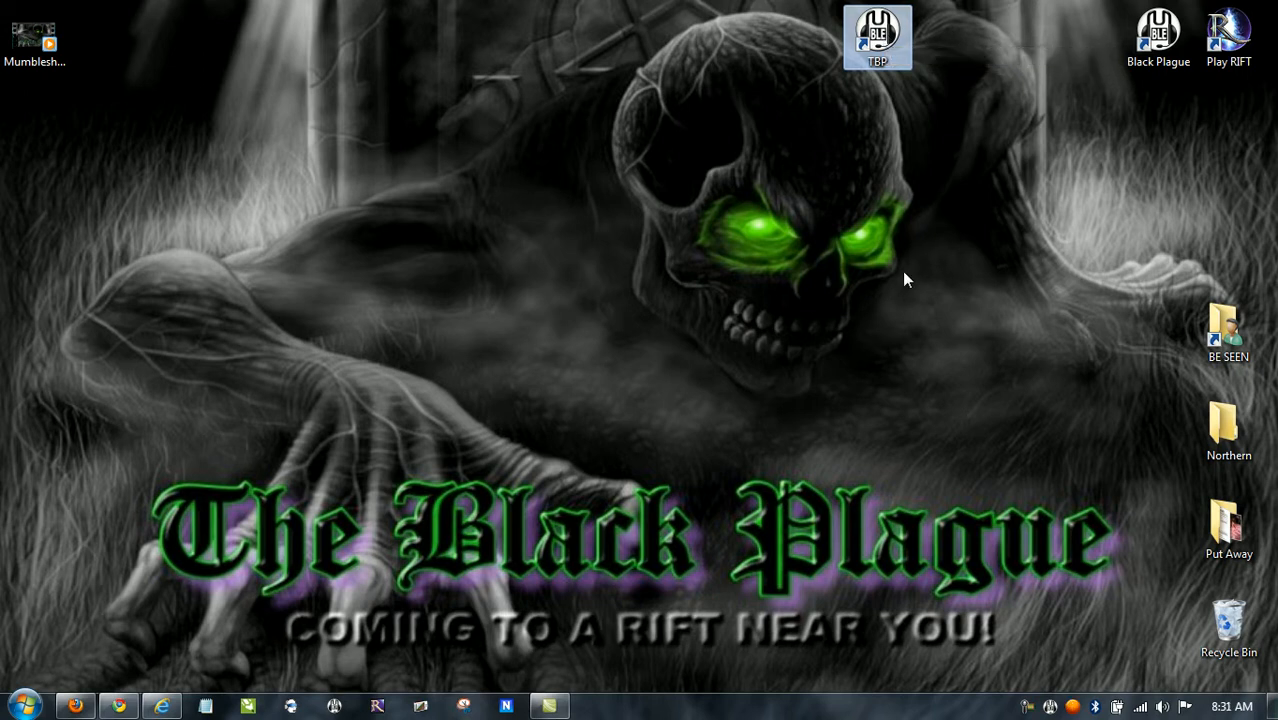
{"action": "mouse_move", "coordinate": [862, 240]}
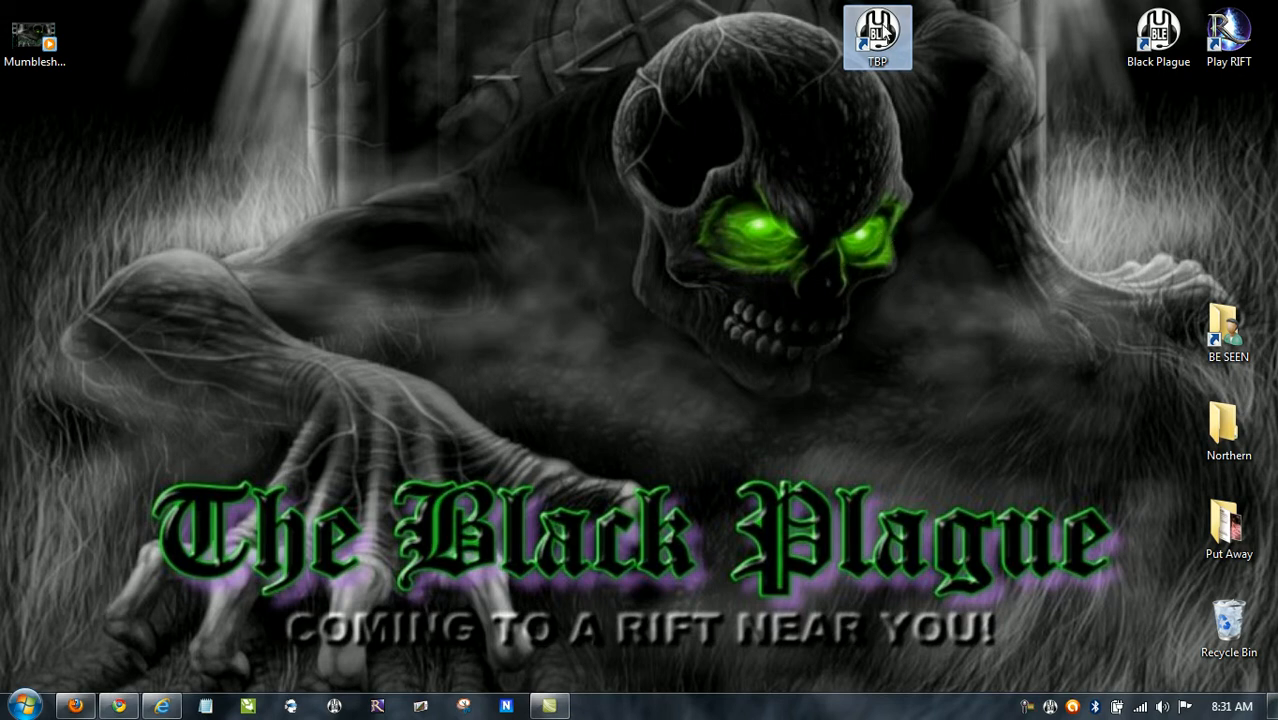
{"action": "mouse_move", "coordinate": [490, 322]}
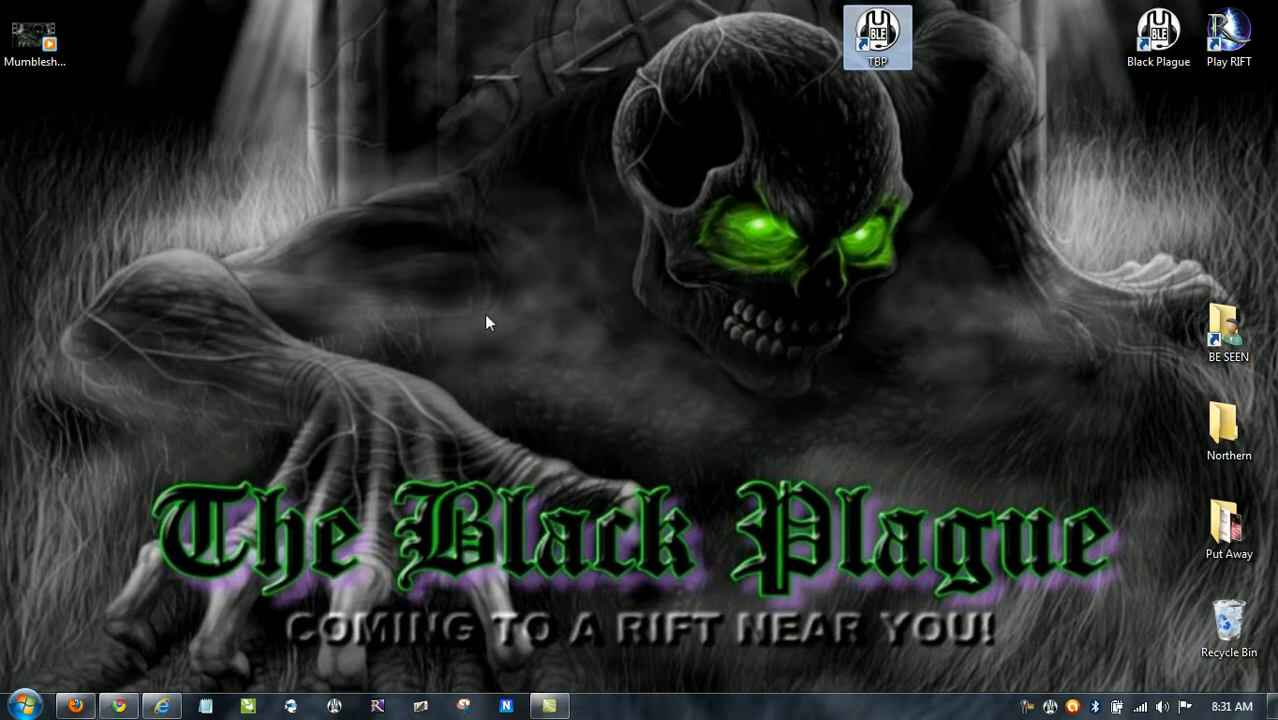
{"action": "mouse_move", "coordinate": [835, 270]}
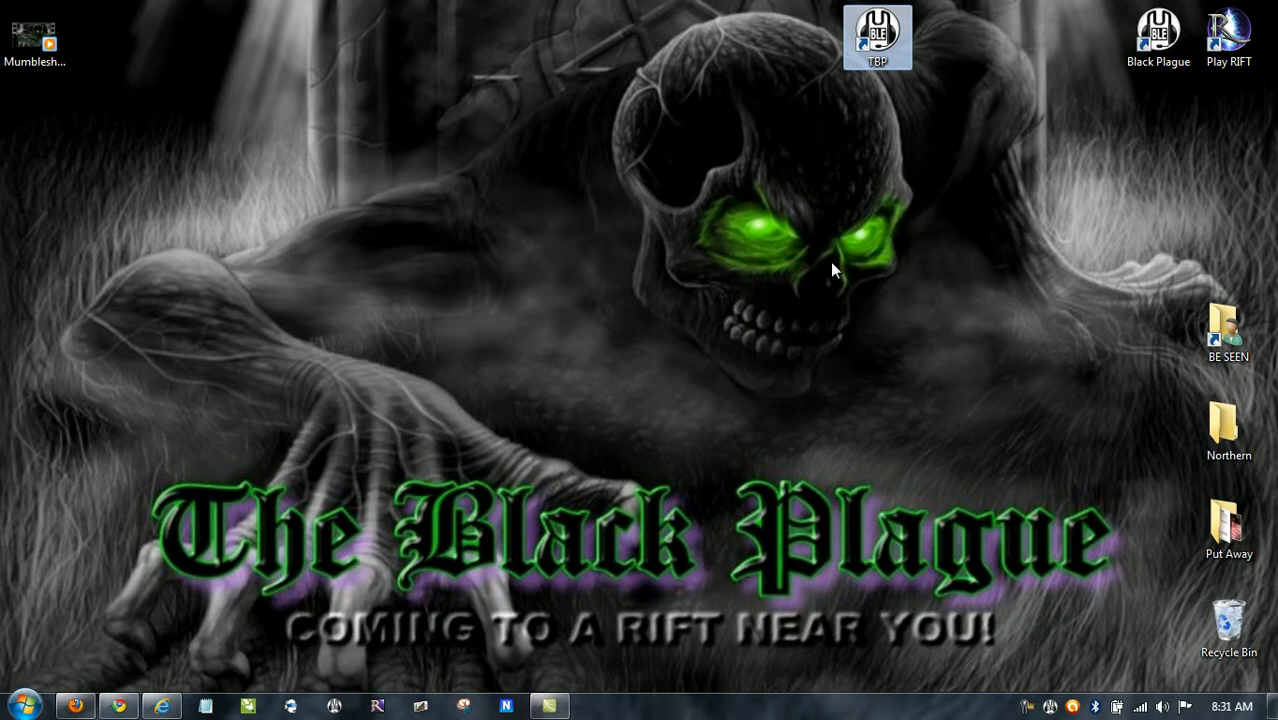
{"action": "mouse_move", "coordinate": [333, 458]}
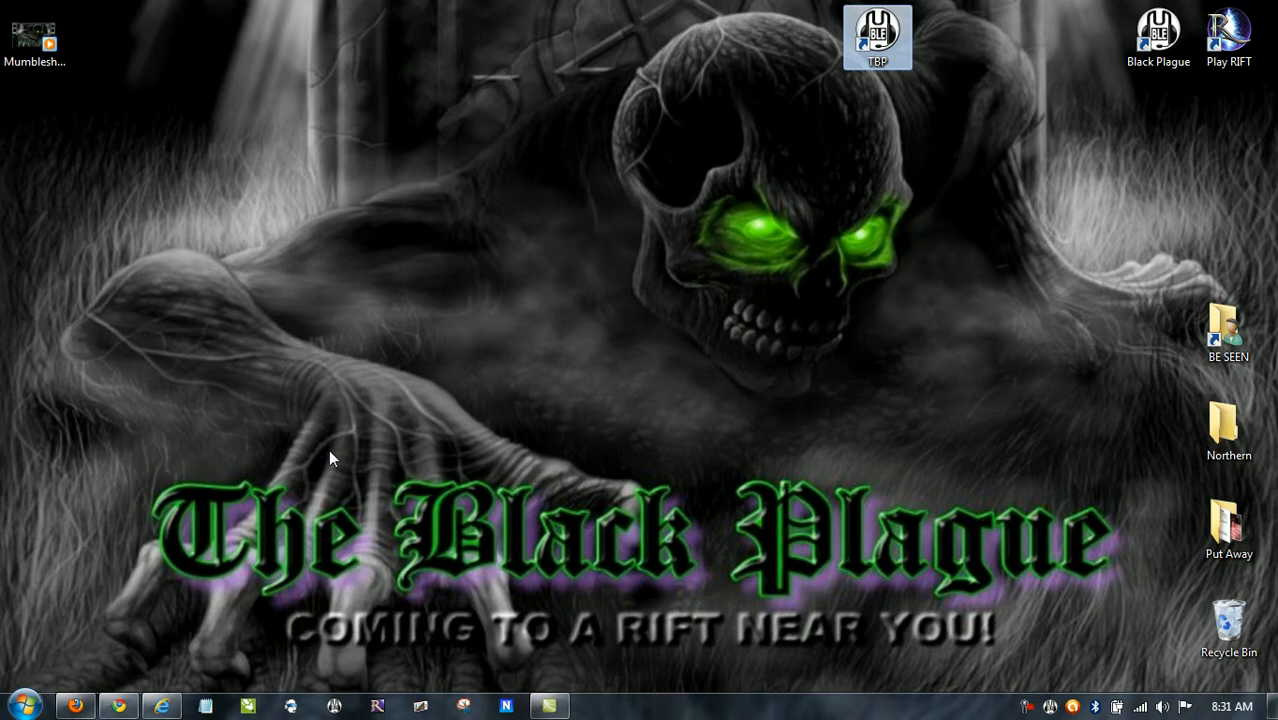
{"action": "mouse_move", "coordinate": [302, 508]}
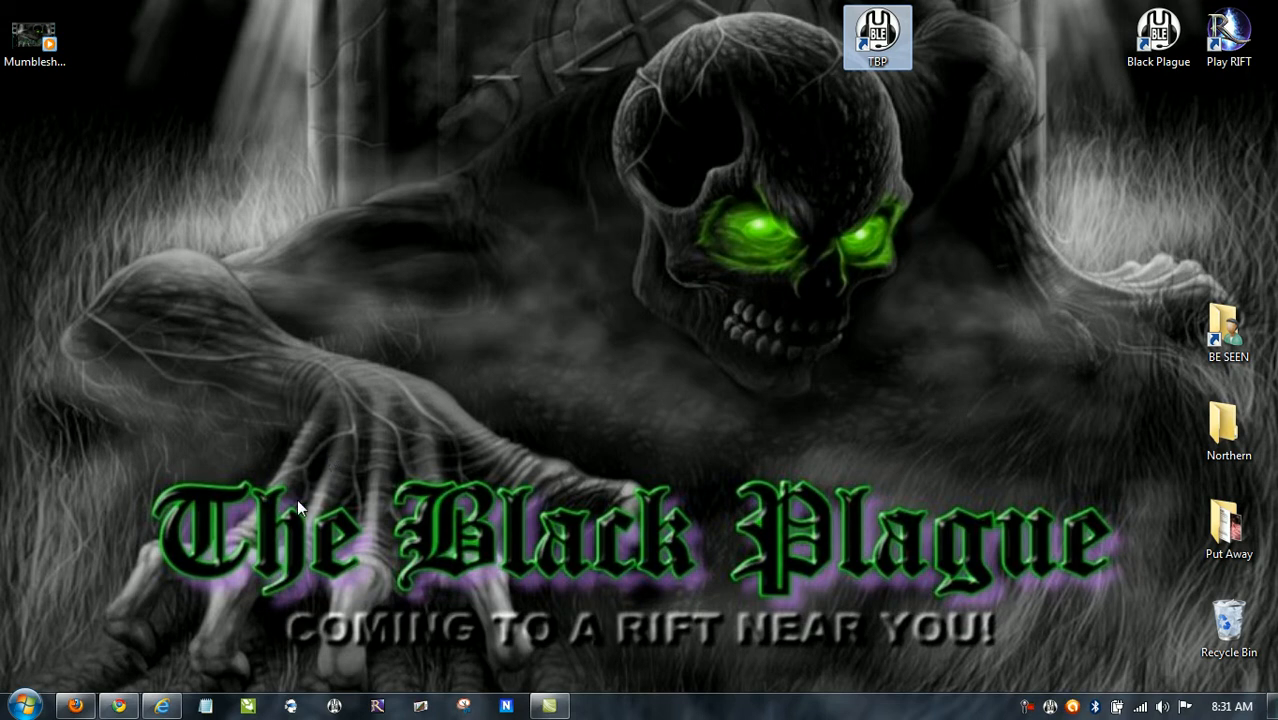